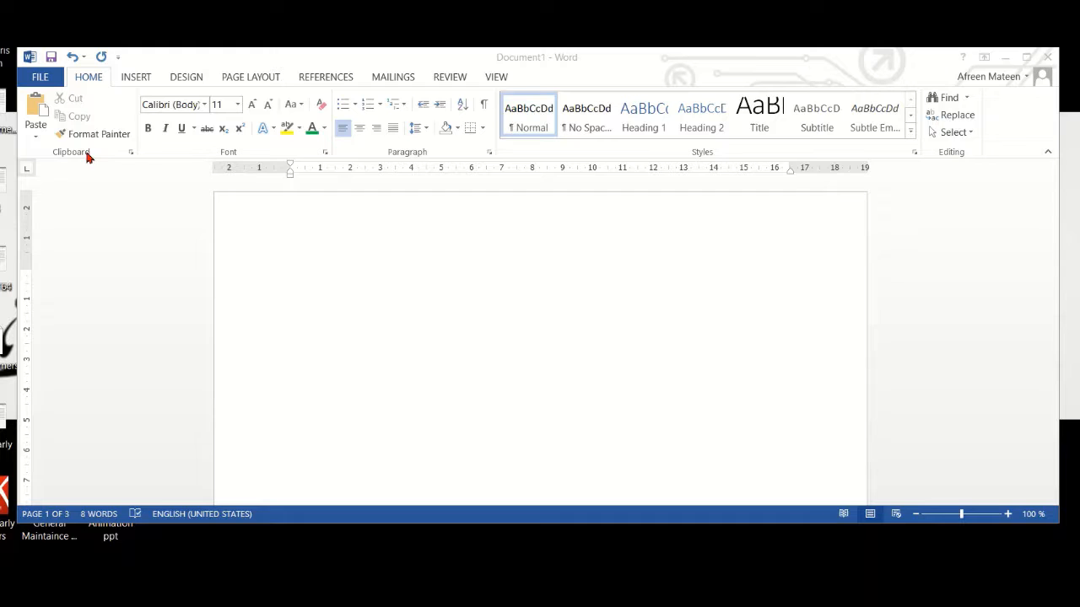
mouse_move(378, 83)
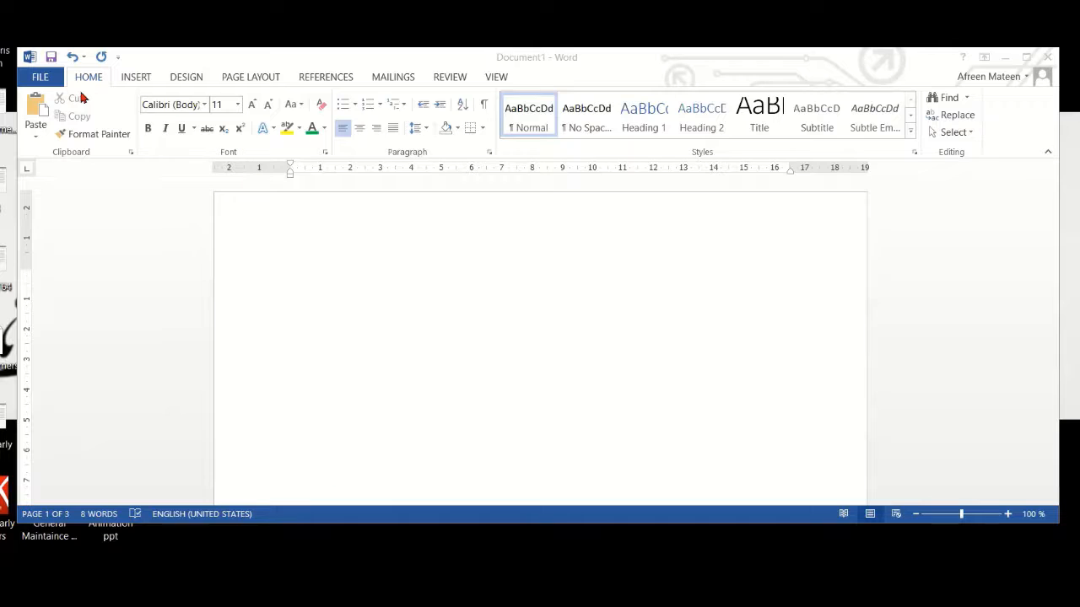
mouse_move(523, 74)
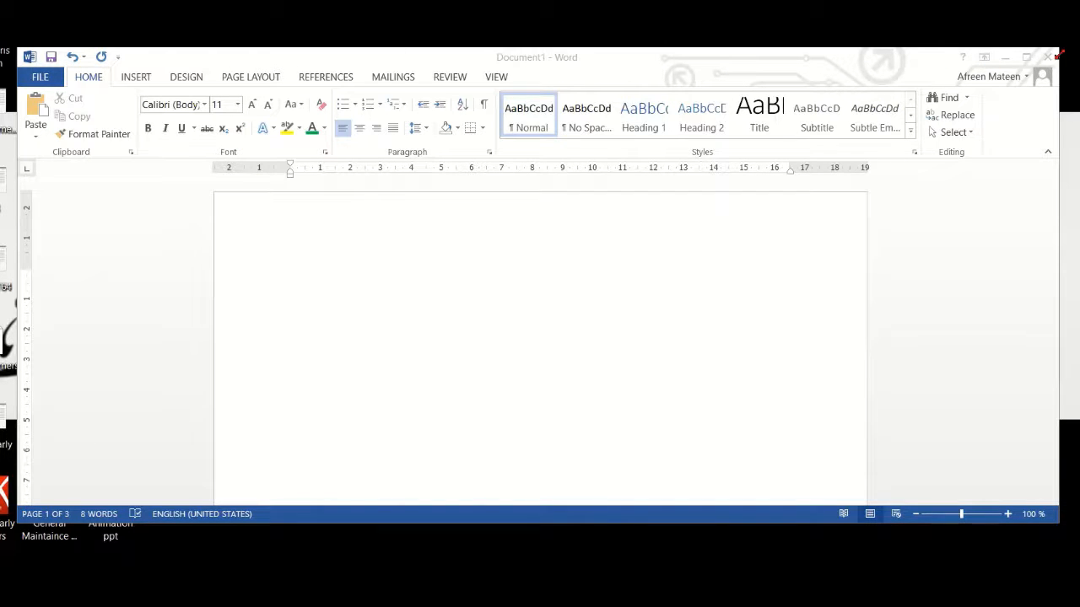
mouse_move(496, 65)
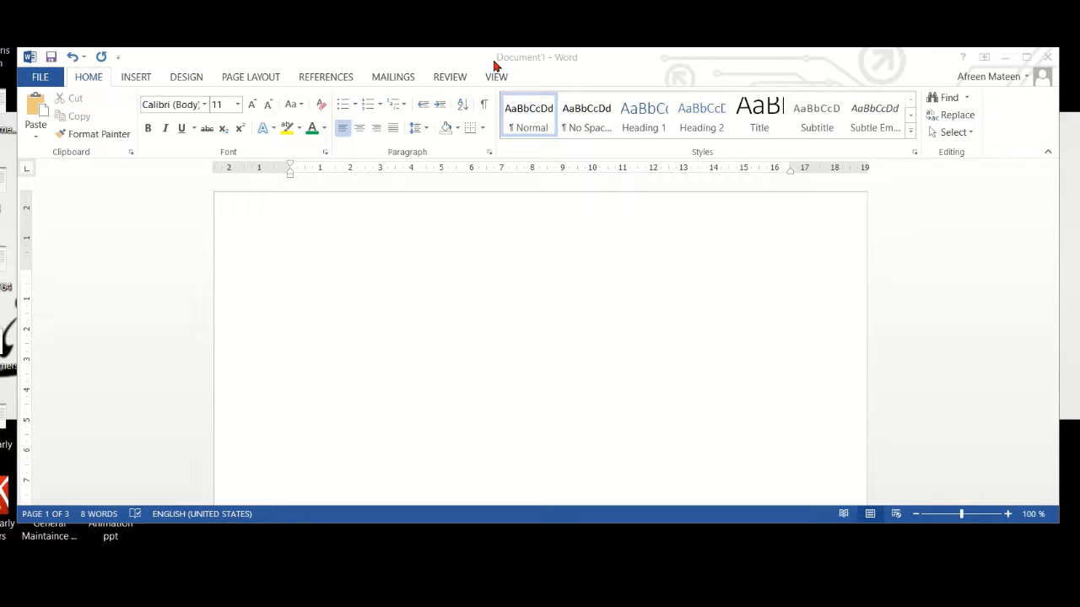
mouse_move(507, 66)
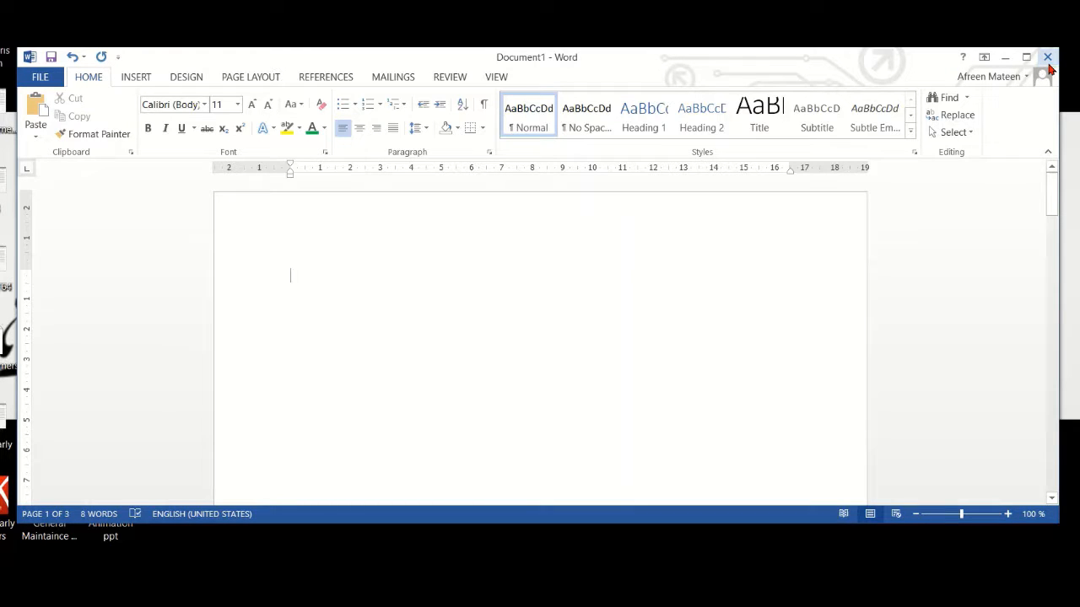
mouse_move(1049, 57)
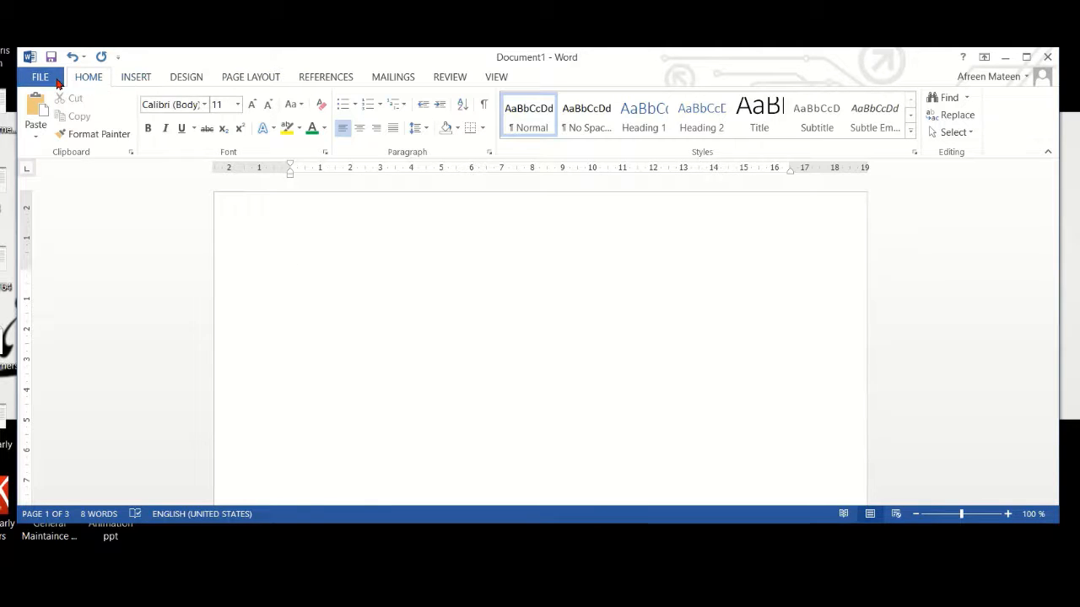
mouse_move(135, 77)
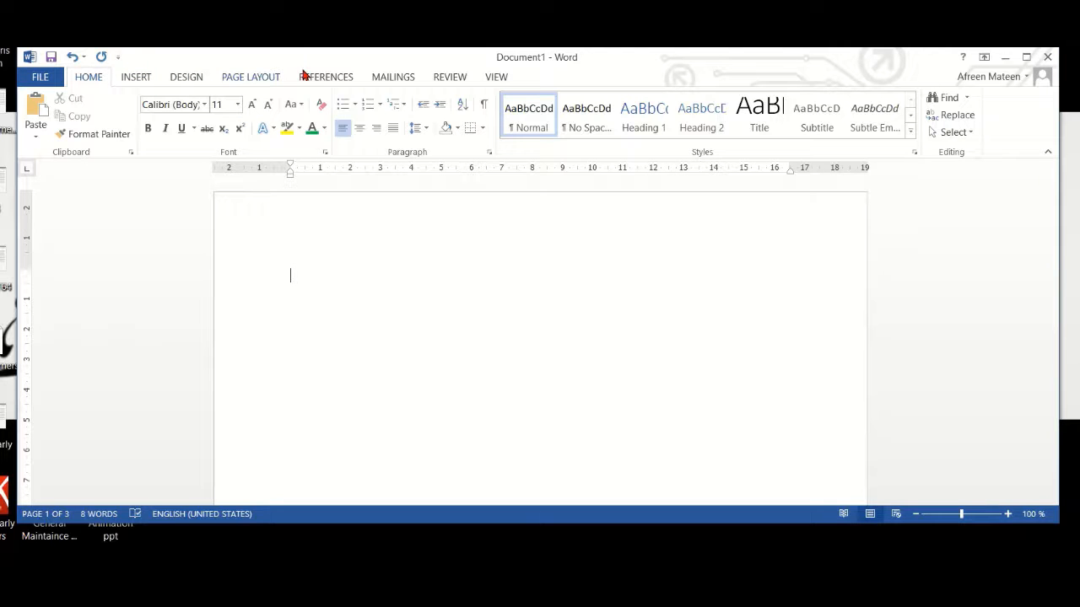
mouse_move(449, 85)
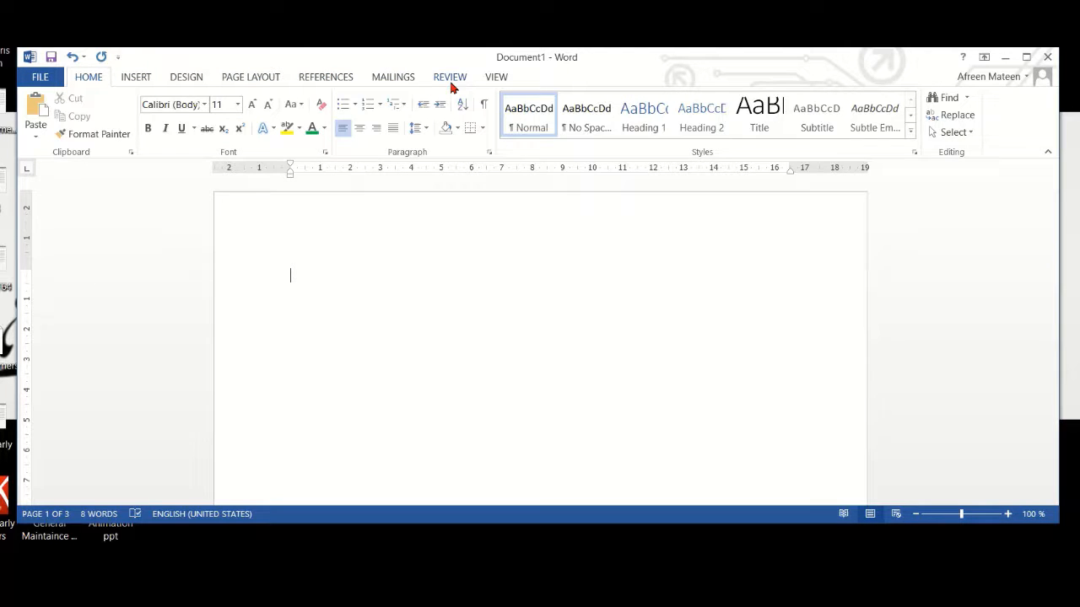
mouse_move(496, 81)
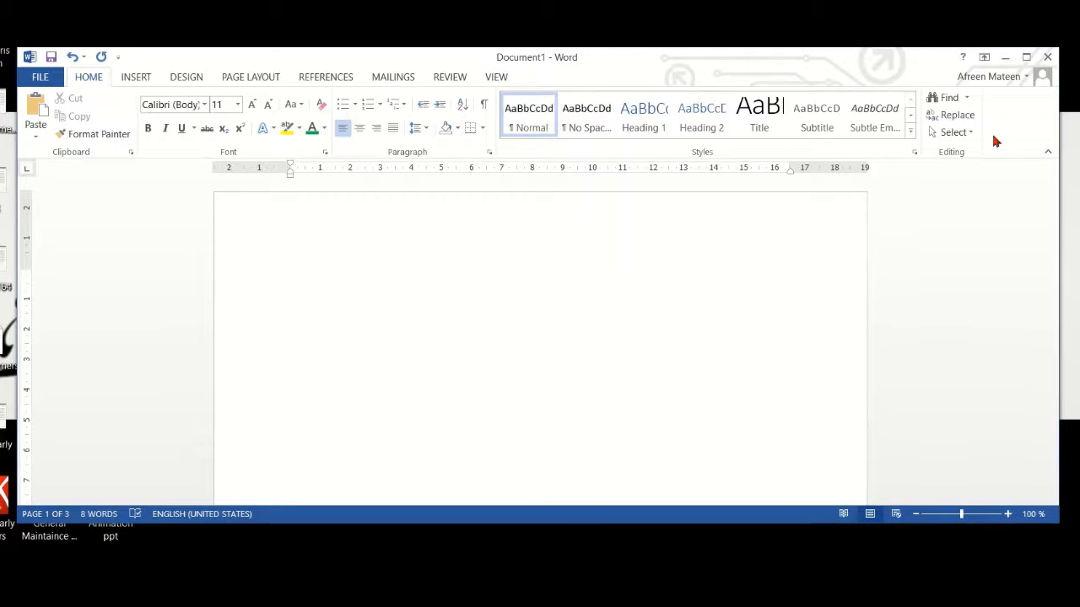
mouse_move(178, 172)
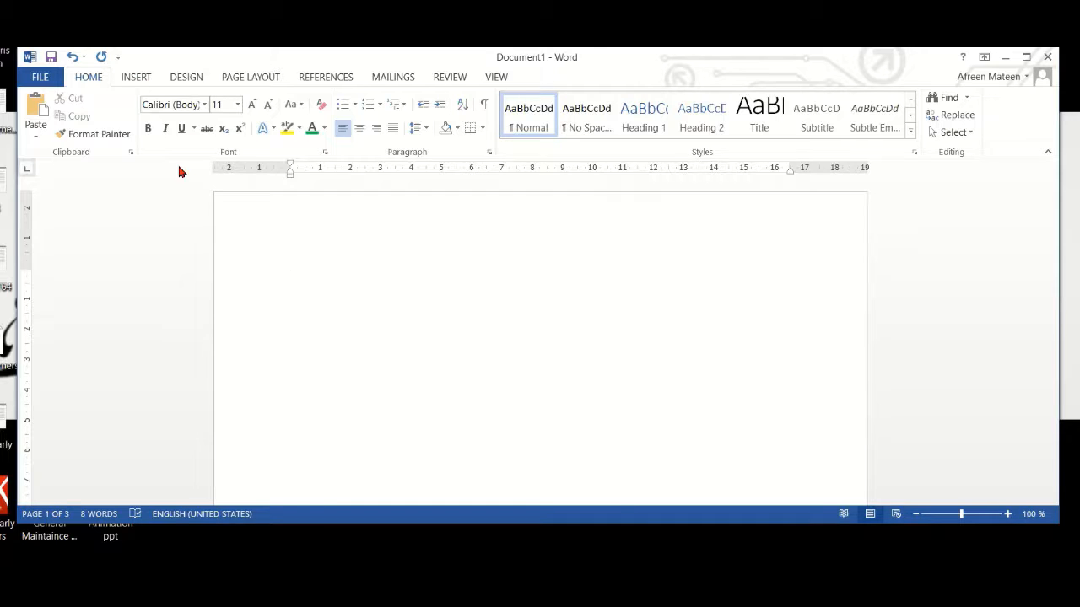
- Browse the Insert and Design ribbons, then return to Home and place the cursor on the page
click(135, 78)
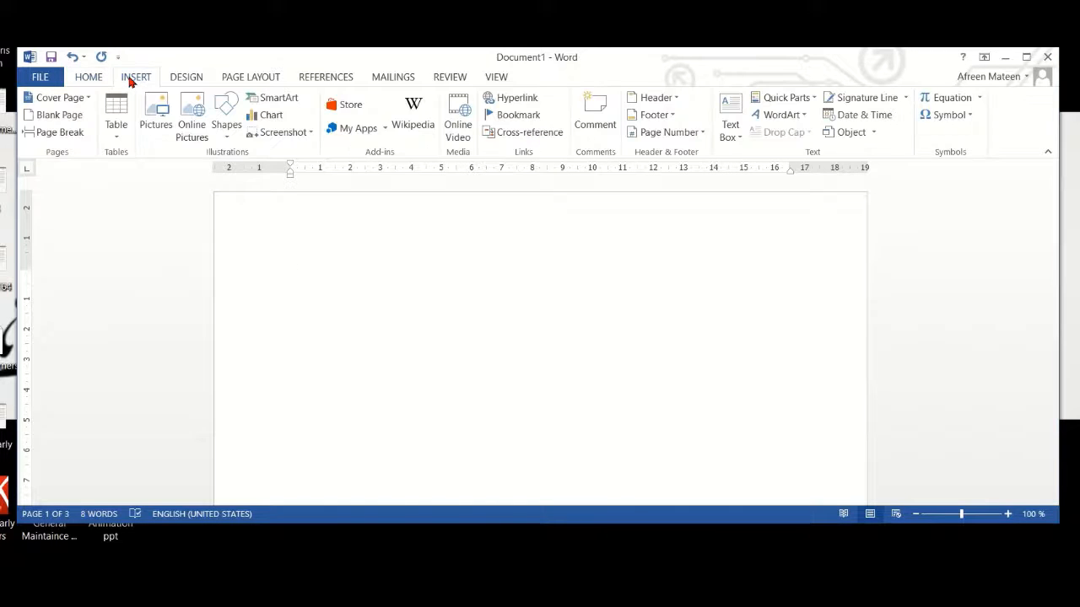
click(186, 78)
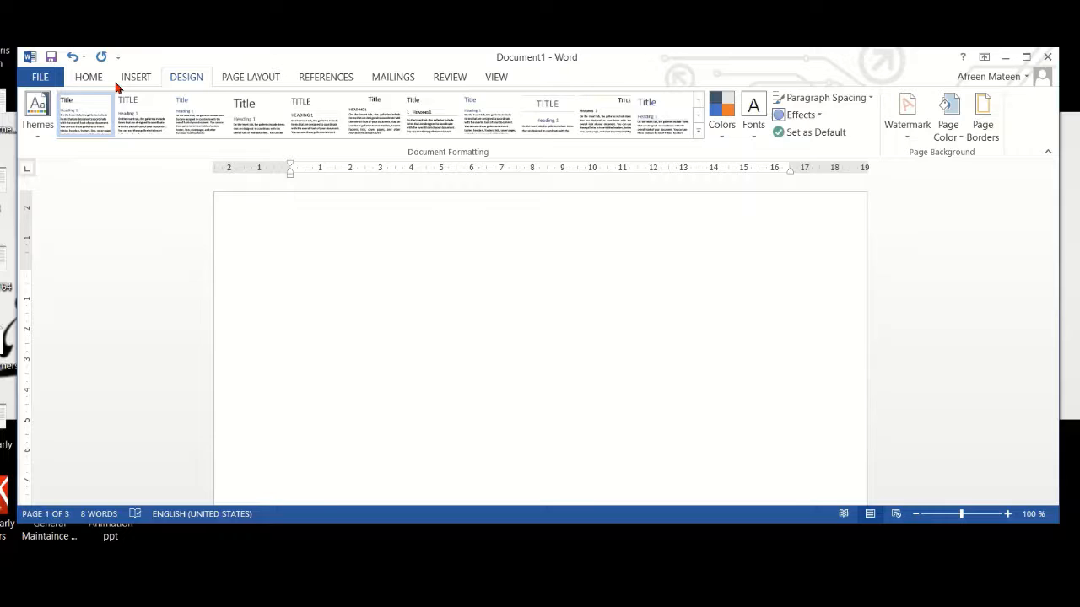
click(88, 78)
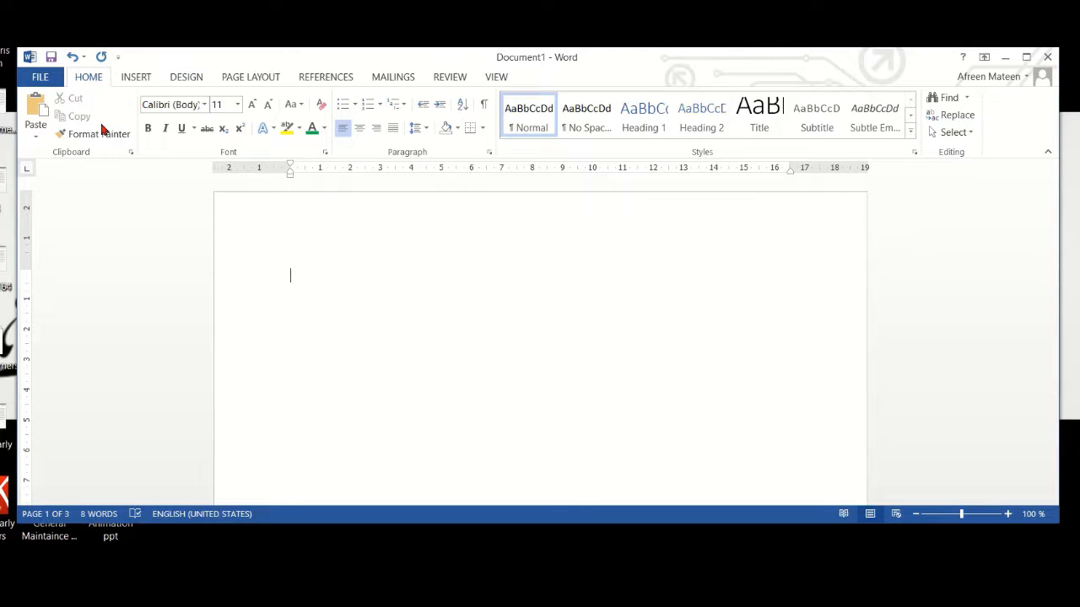
mouse_move(100, 135)
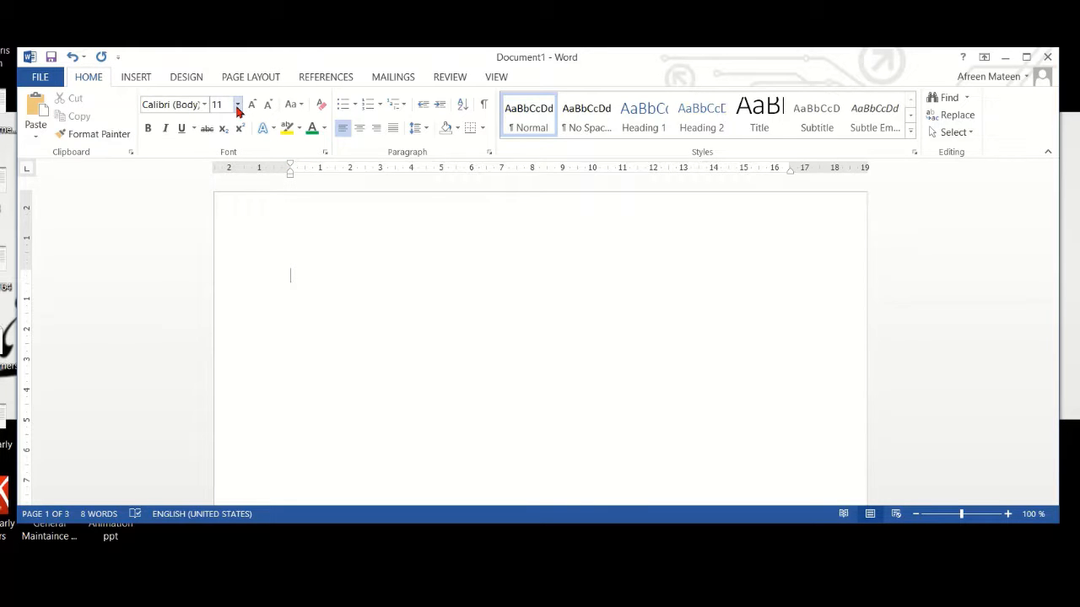
mouse_move(245, 118)
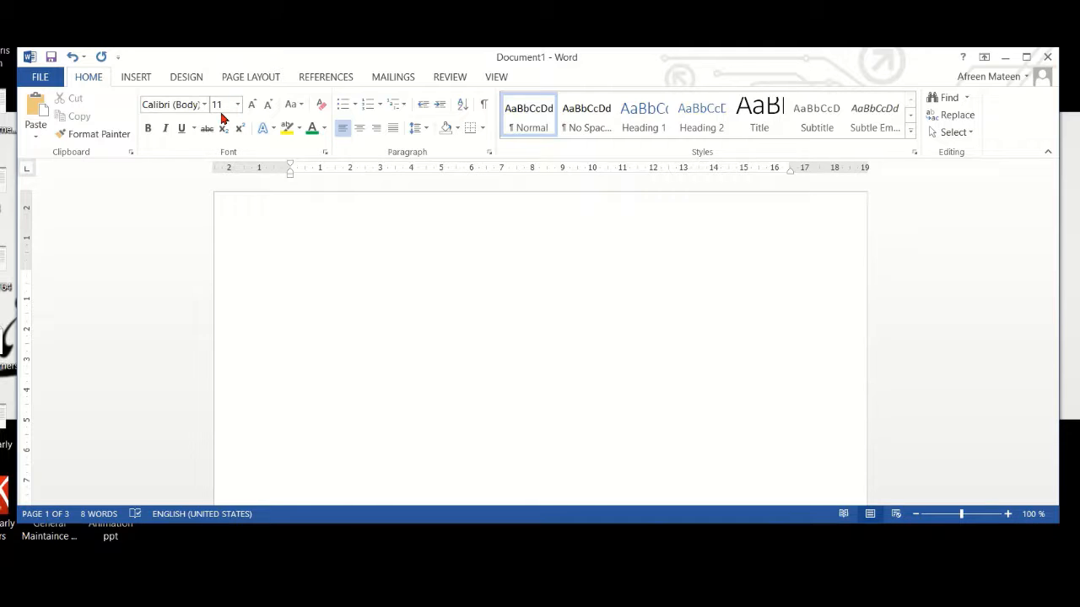
click(290, 273)
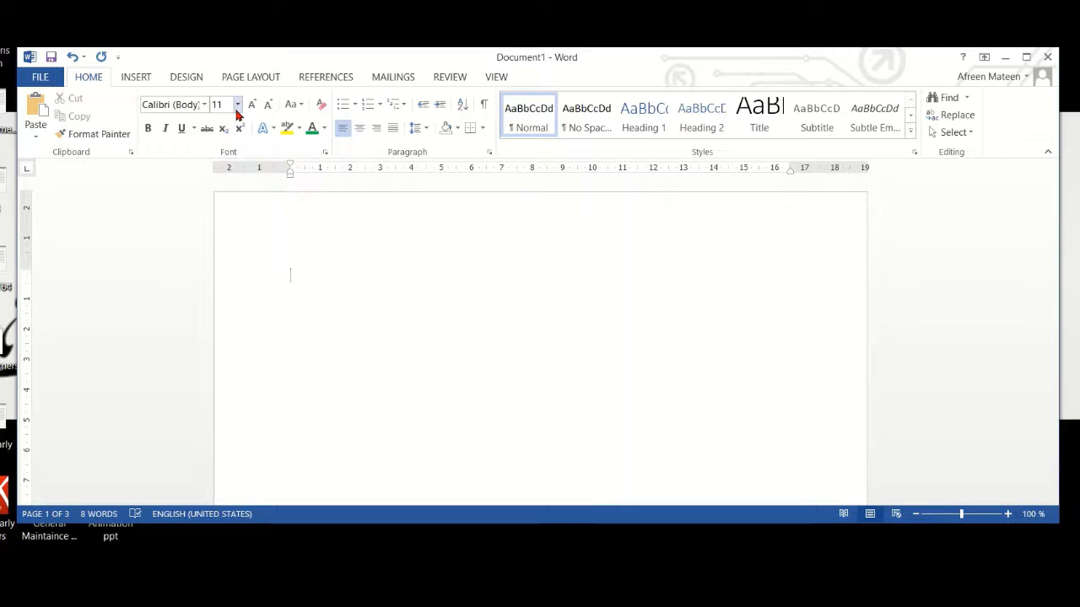
mouse_move(239, 115)
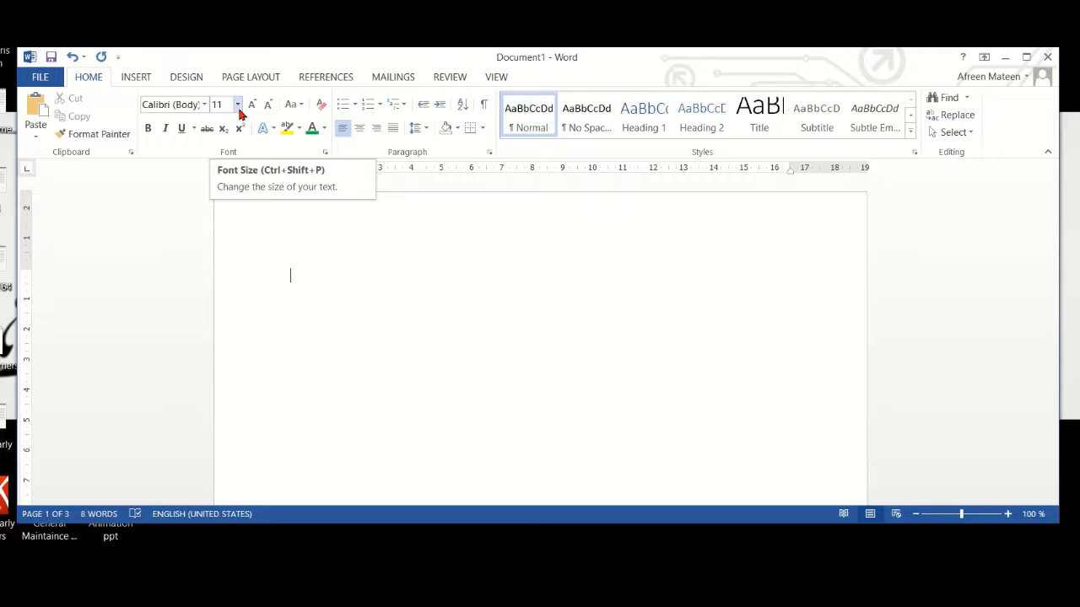
- Write 'Font size' in 26-point text and start a new line below it
click(237, 105)
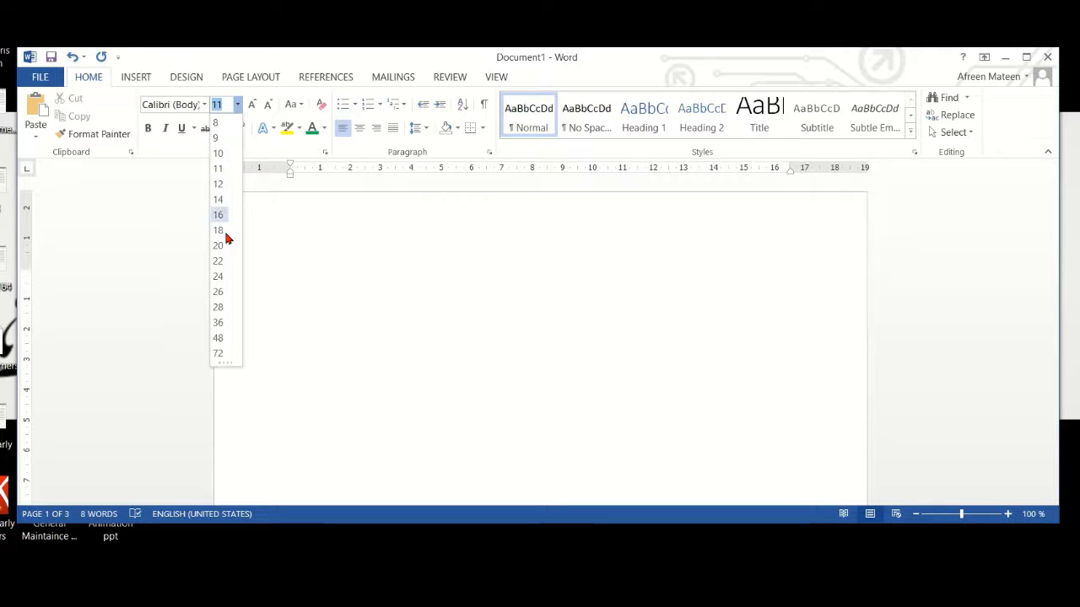
mouse_move(218, 229)
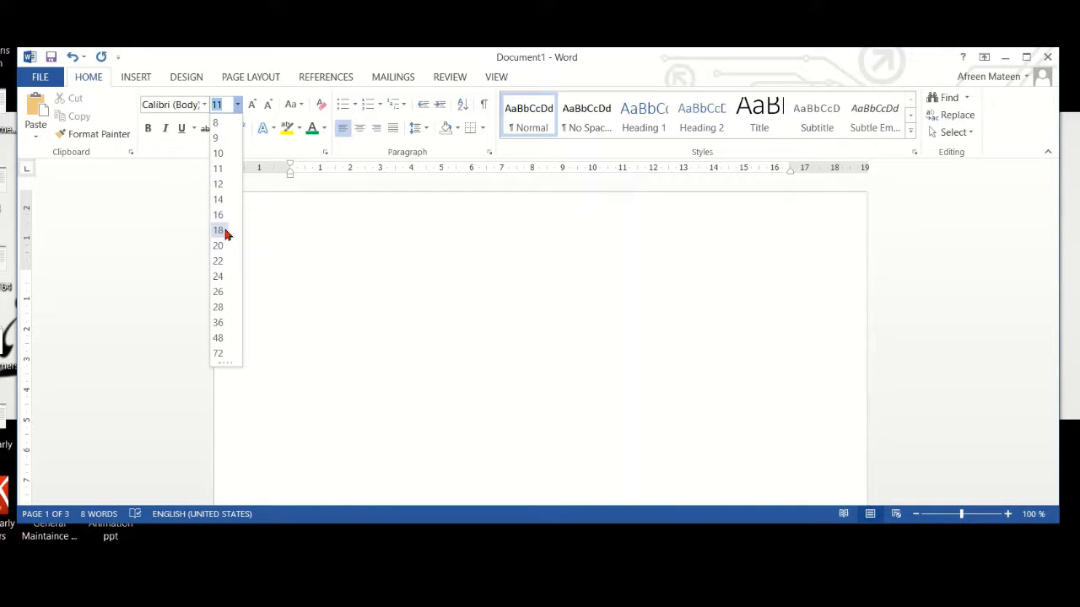
mouse_move(217, 215)
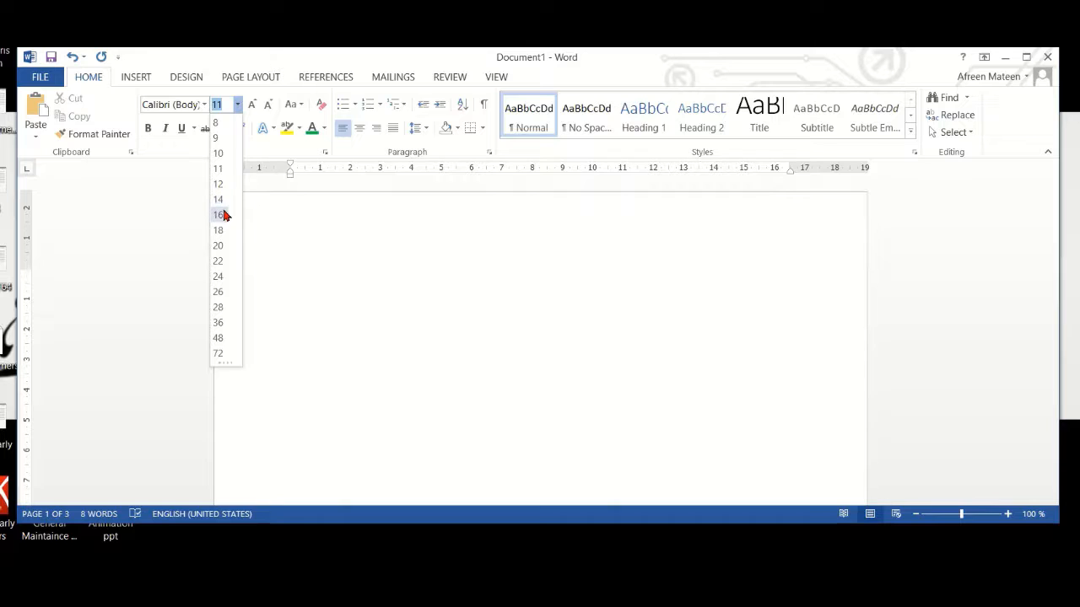
mouse_move(218, 290)
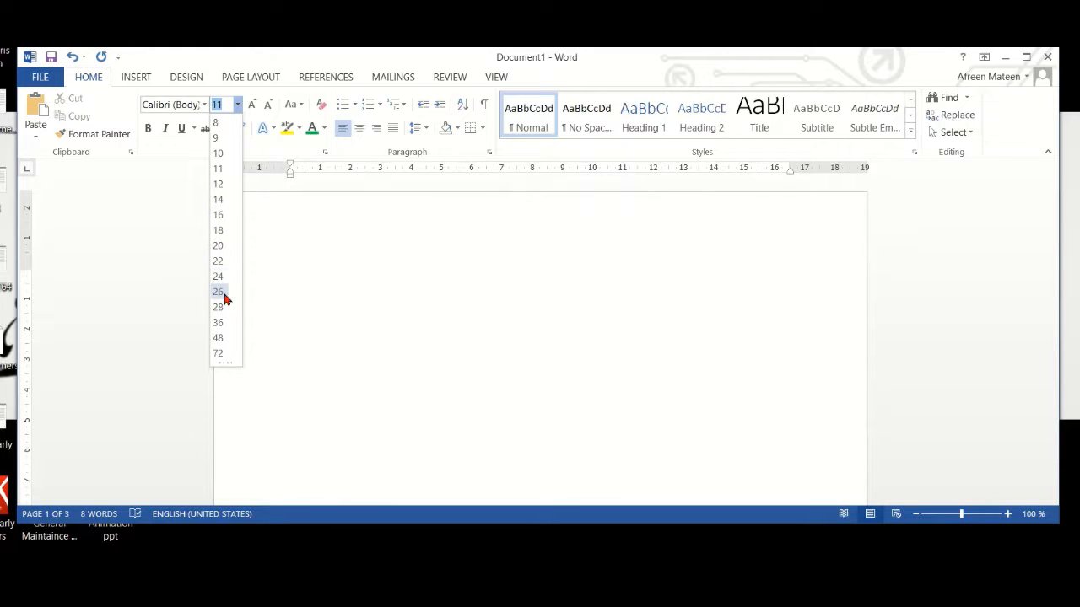
click(217, 290)
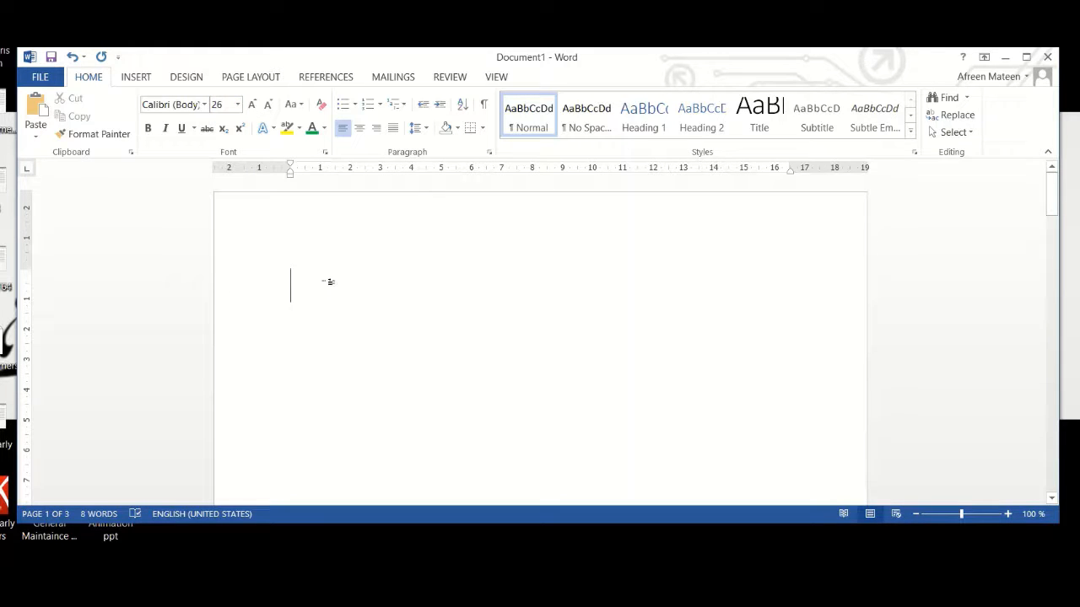
text(Font)
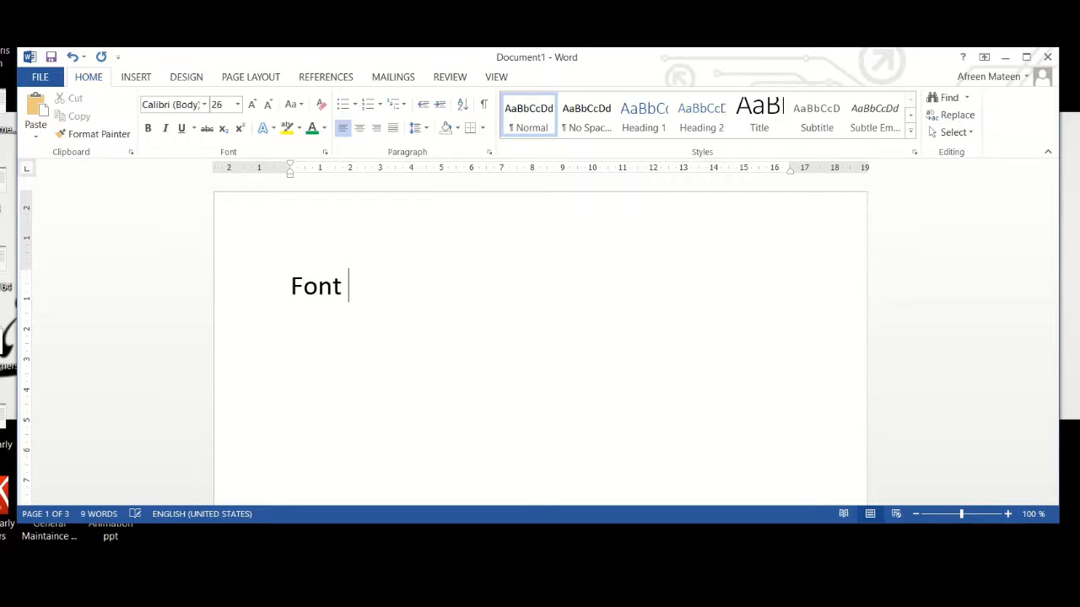
text(size)
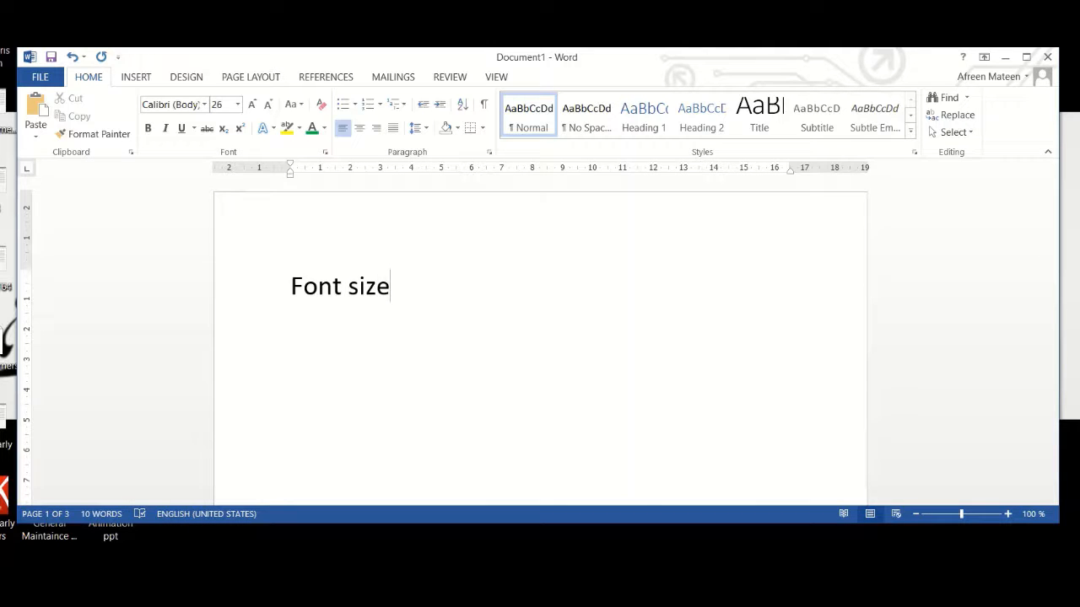
key(enter)
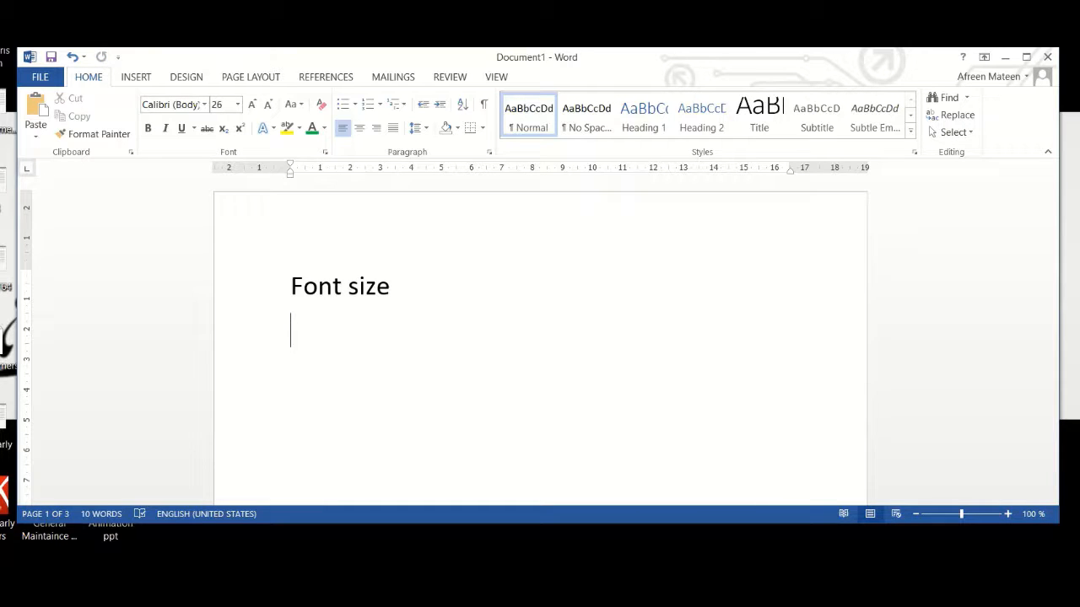
mouse_move(91, 91)
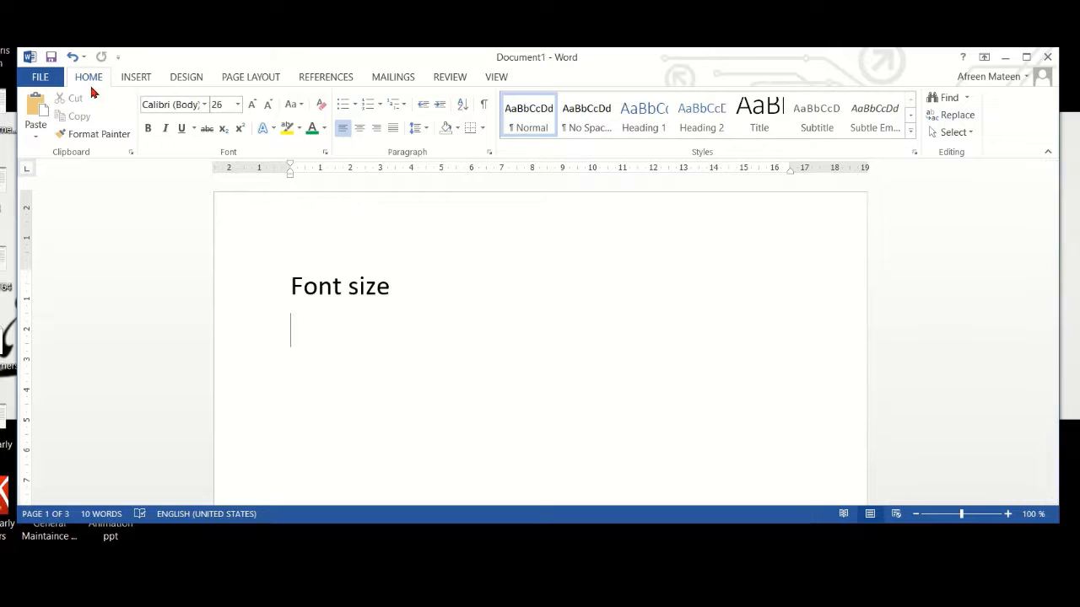
mouse_move(319, 145)
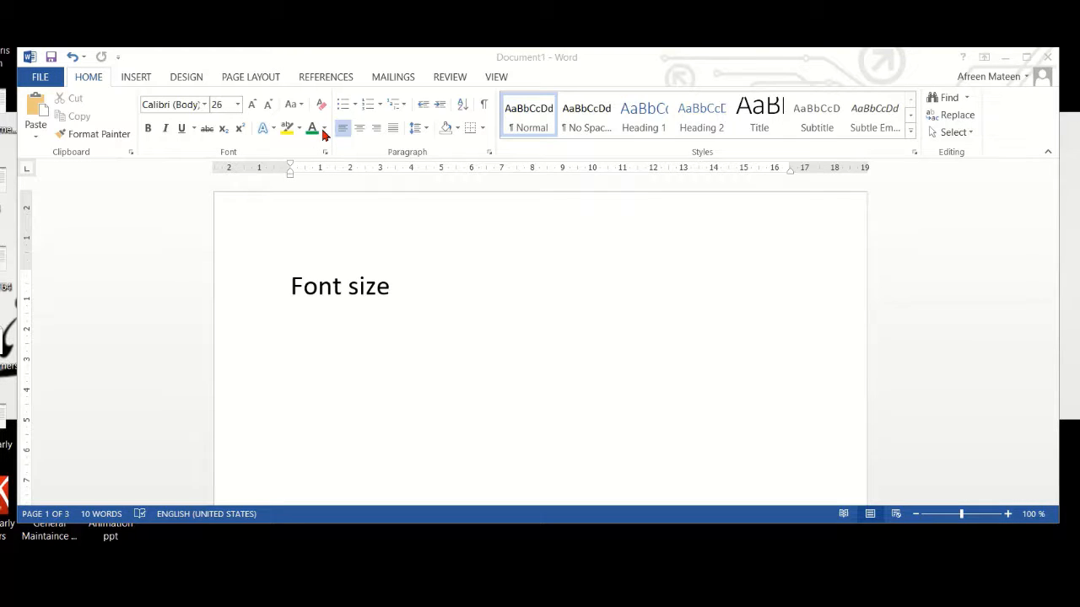
- Set the text colour to Red and write 'Font color' on the second line
click(323, 128)
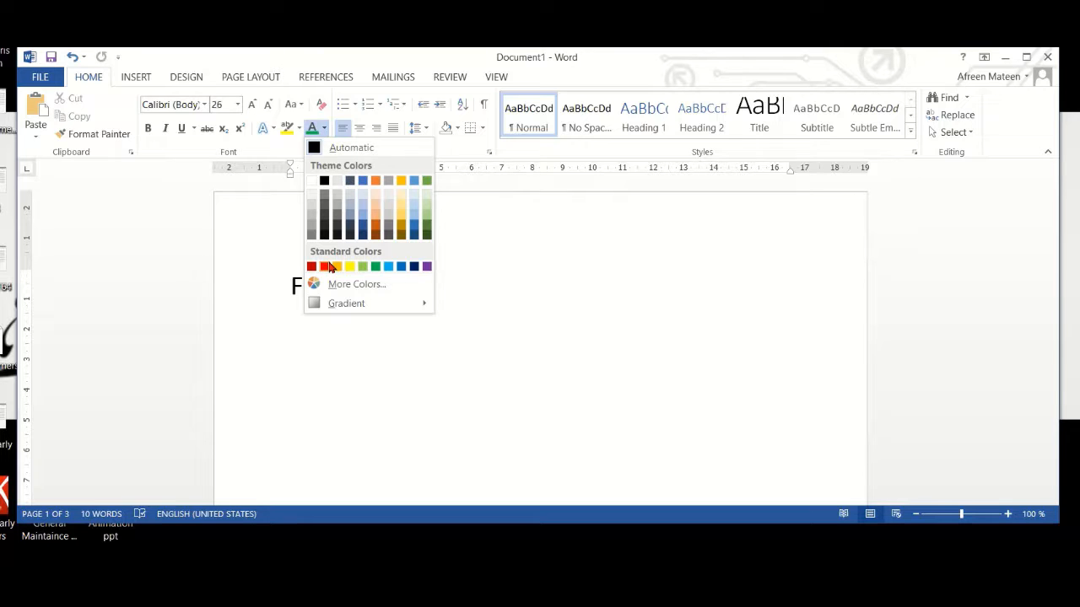
click(324, 267)
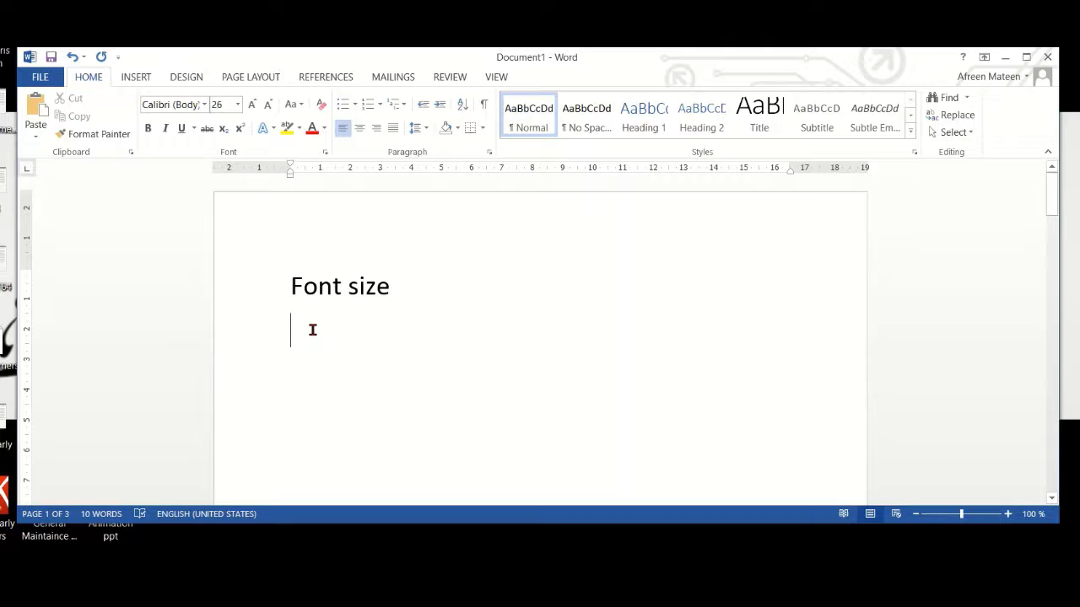
text(Font s)
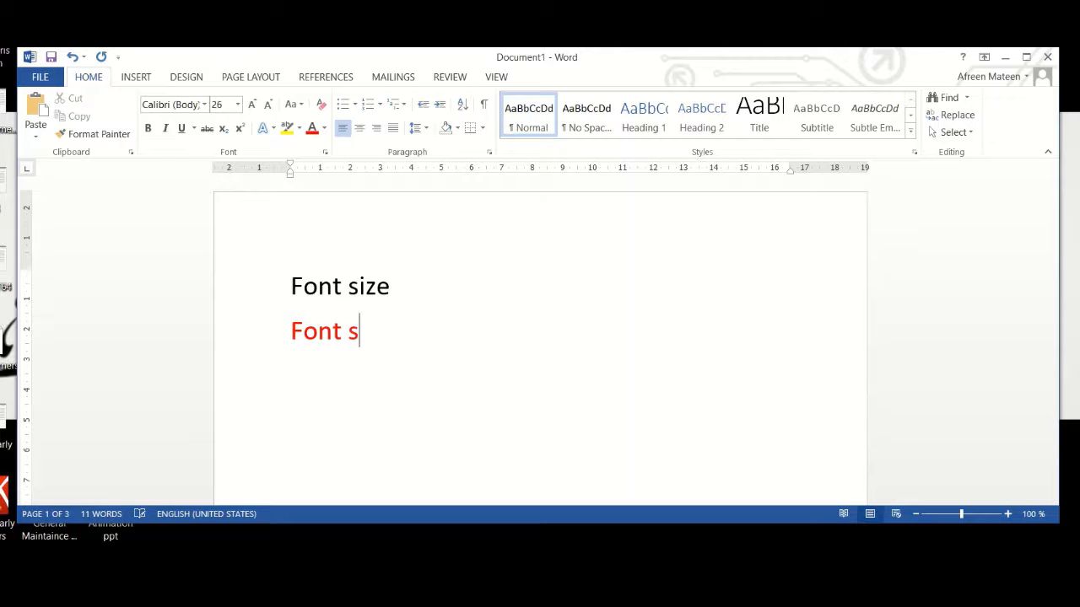
text(color)
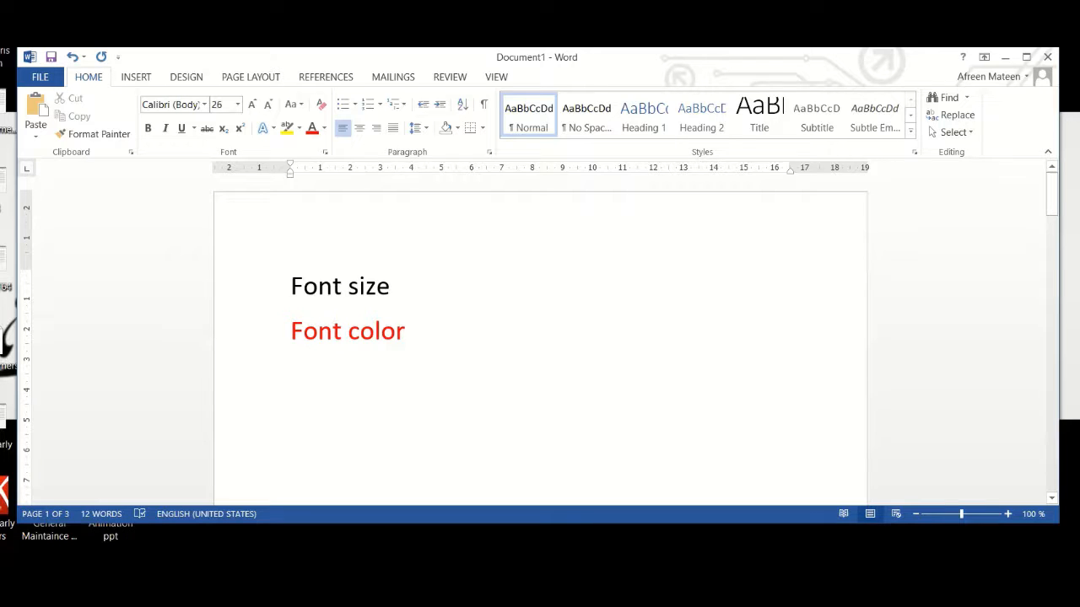
click(408, 330)
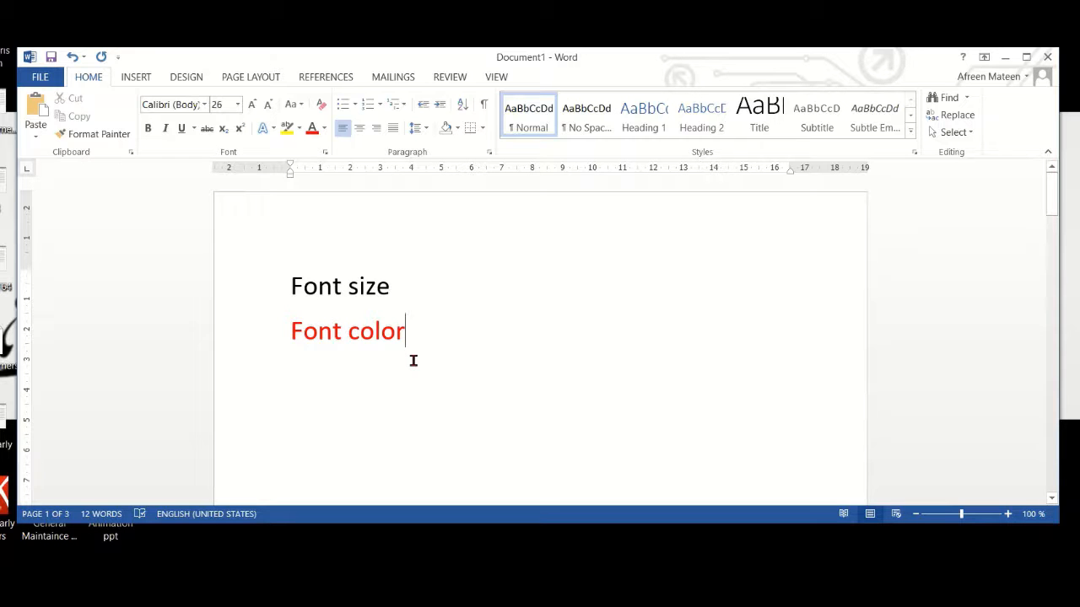
mouse_move(1007, 211)
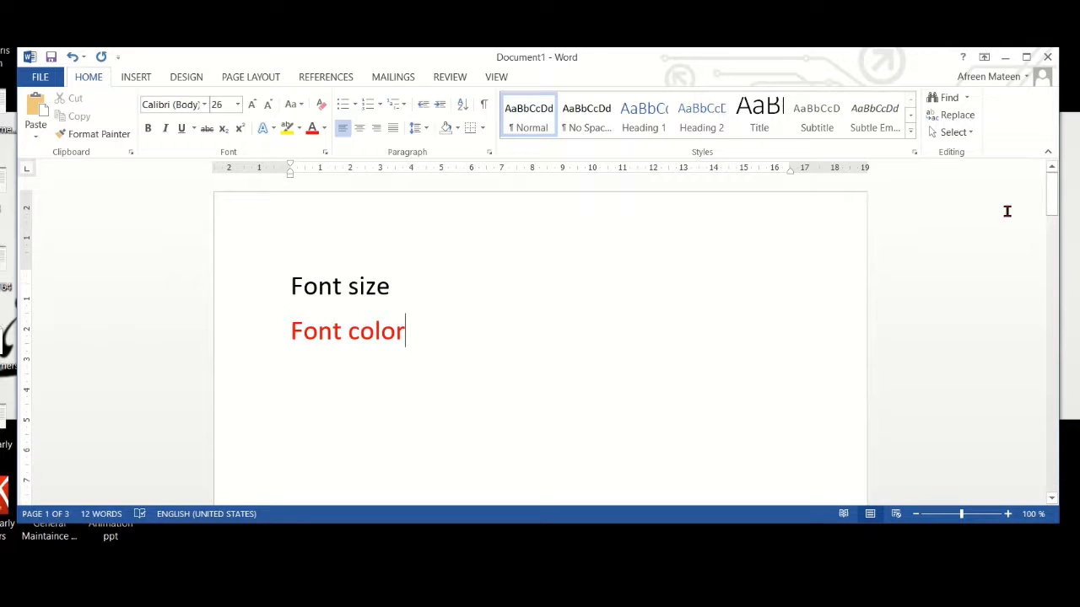
scroll(down, 3)
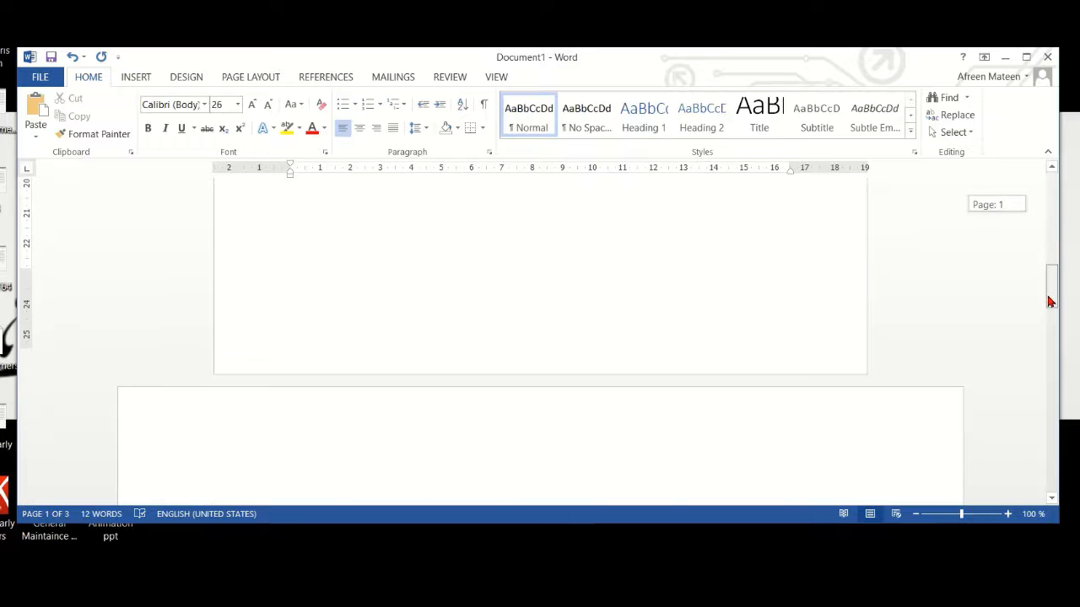
scroll(down, 3)
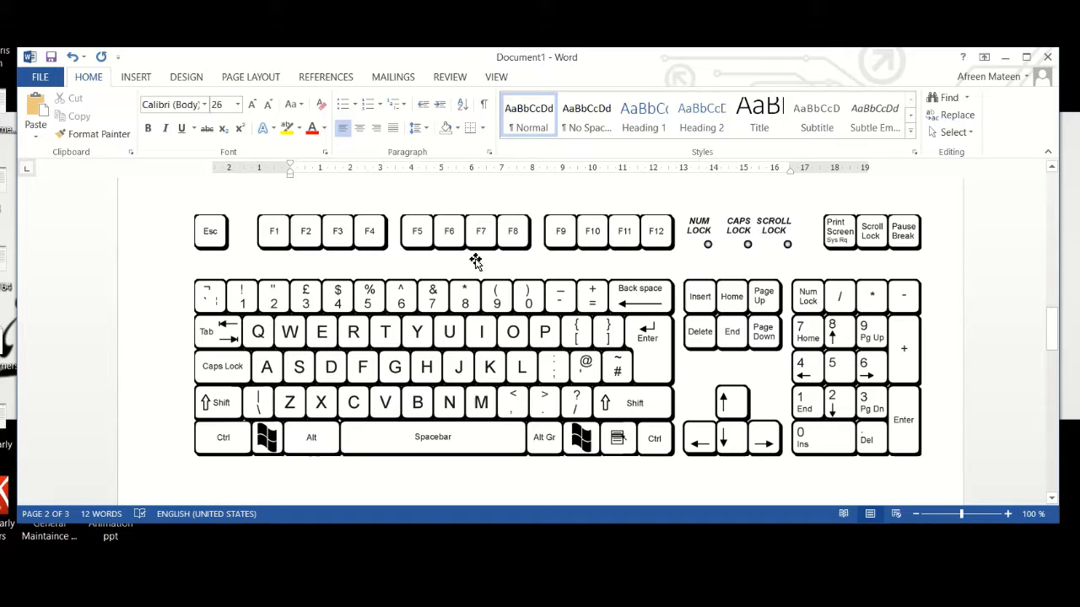
mouse_move(884, 262)
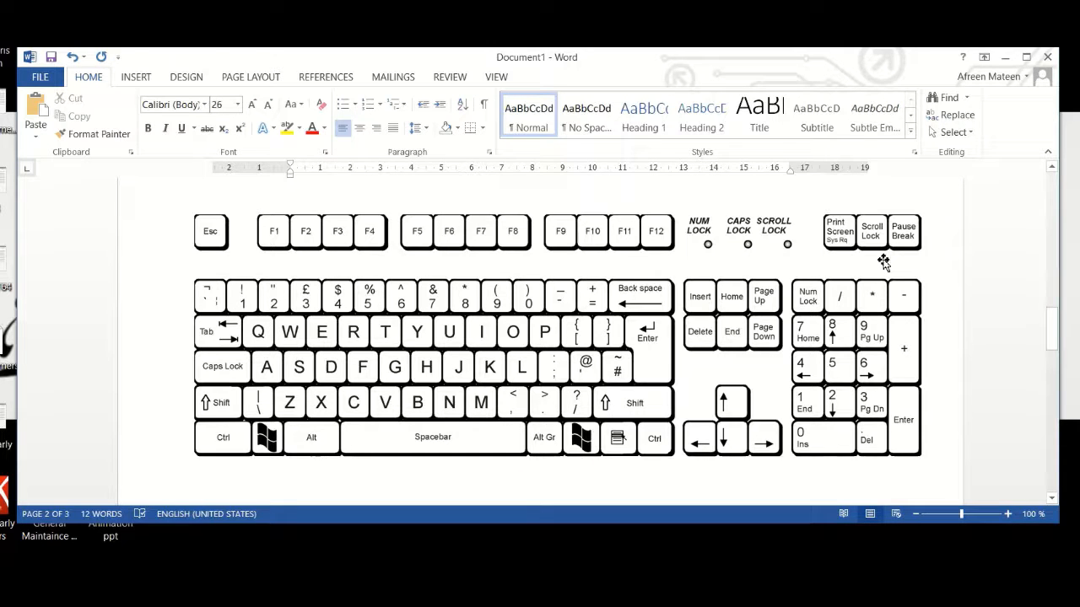
mouse_move(727, 456)
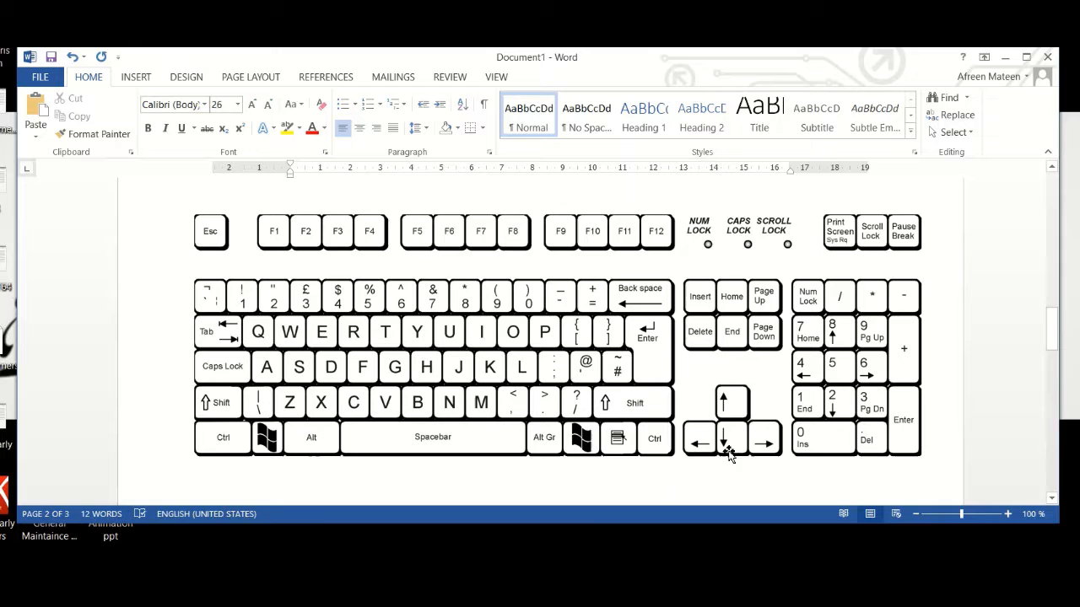
mouse_move(722, 405)
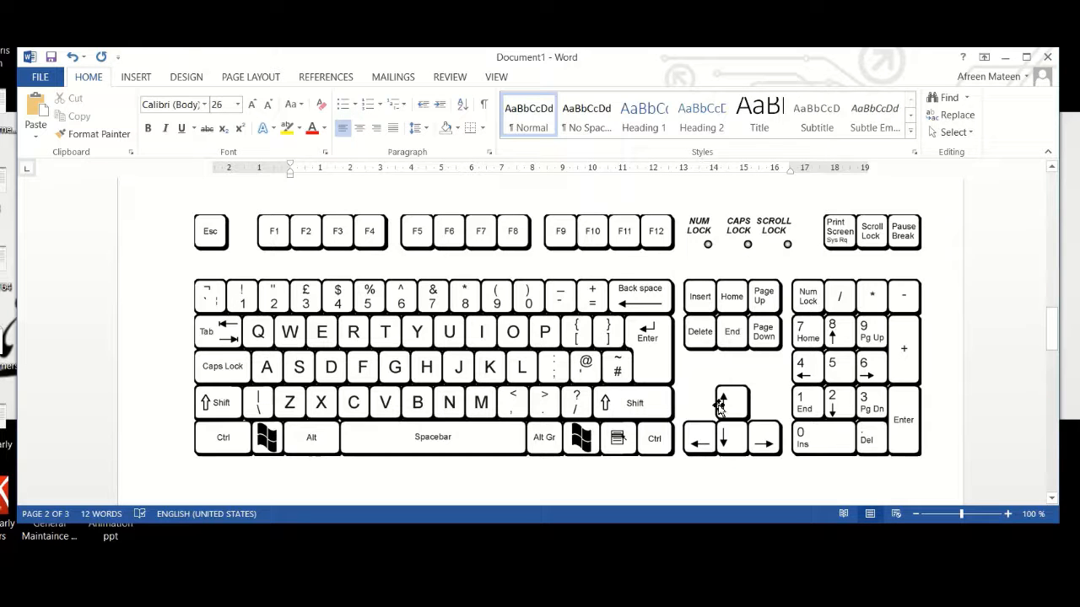
mouse_move(972, 363)
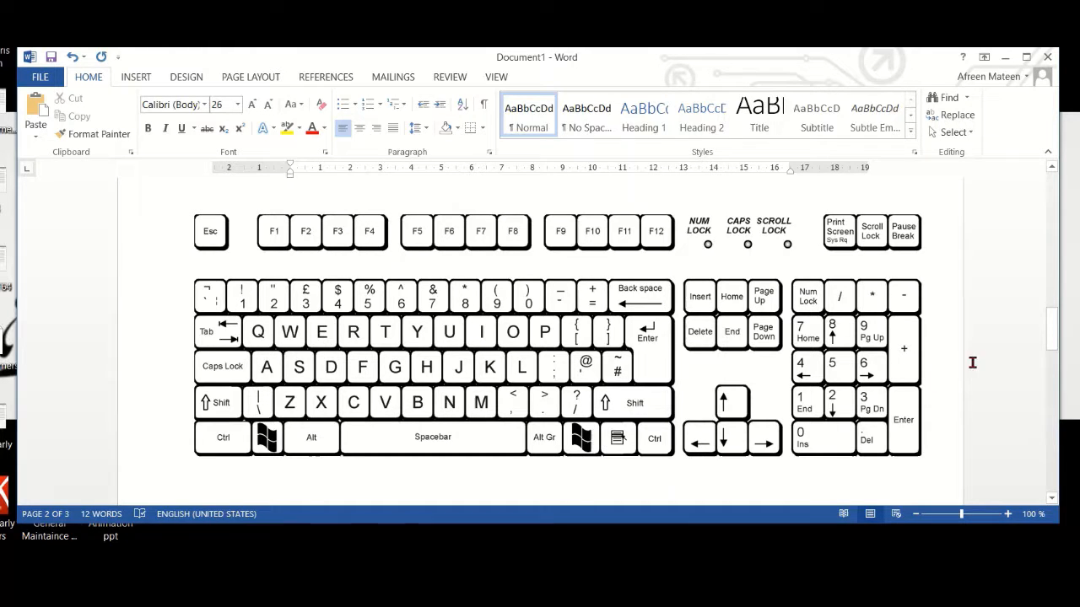
scroll(down, 3)
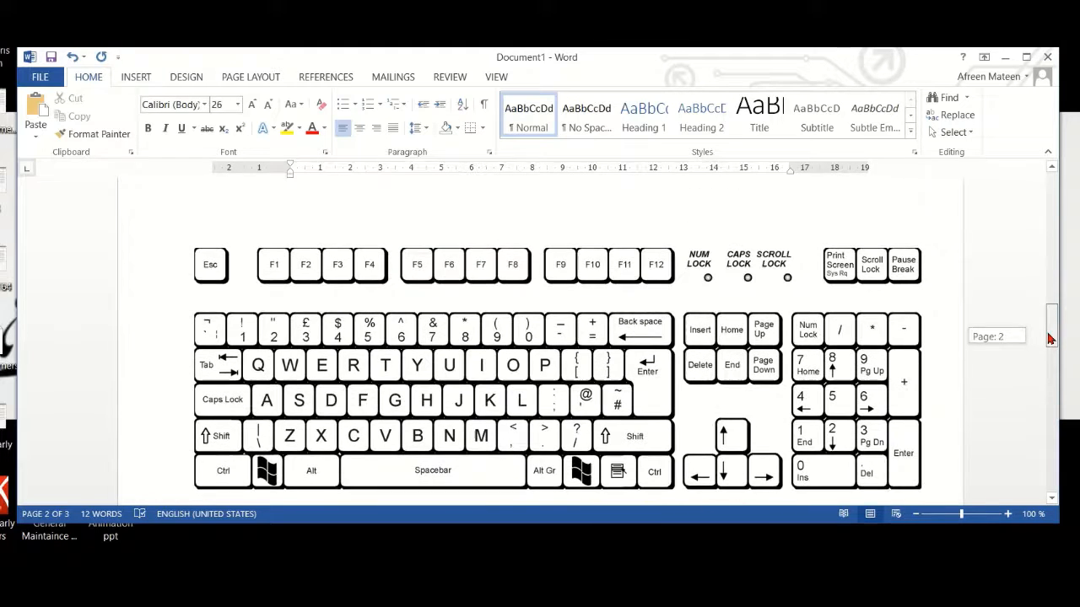
scroll(up, 3)
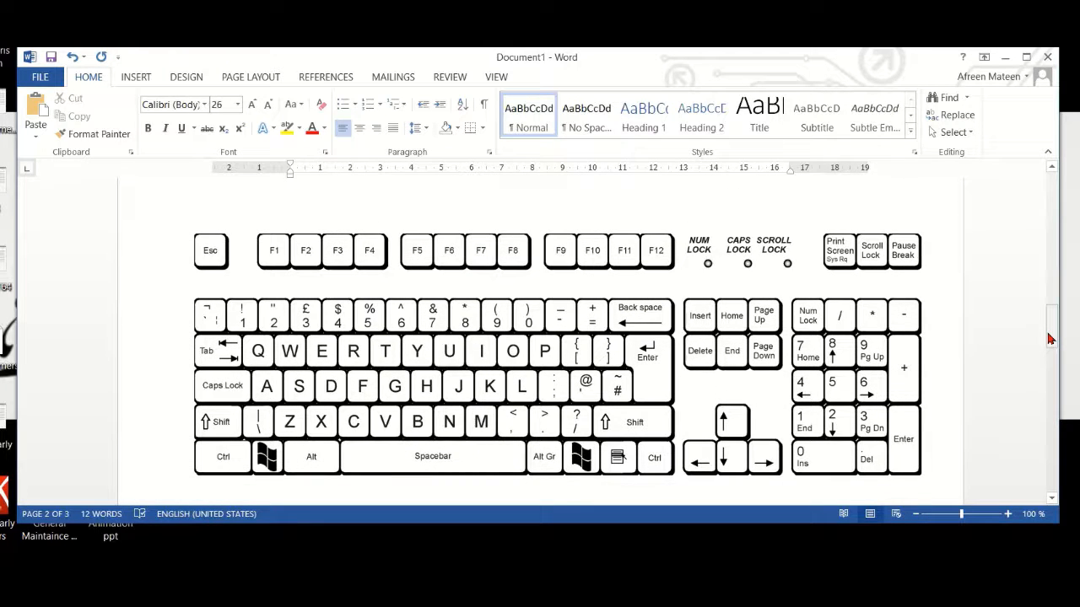
scroll(up, 3)
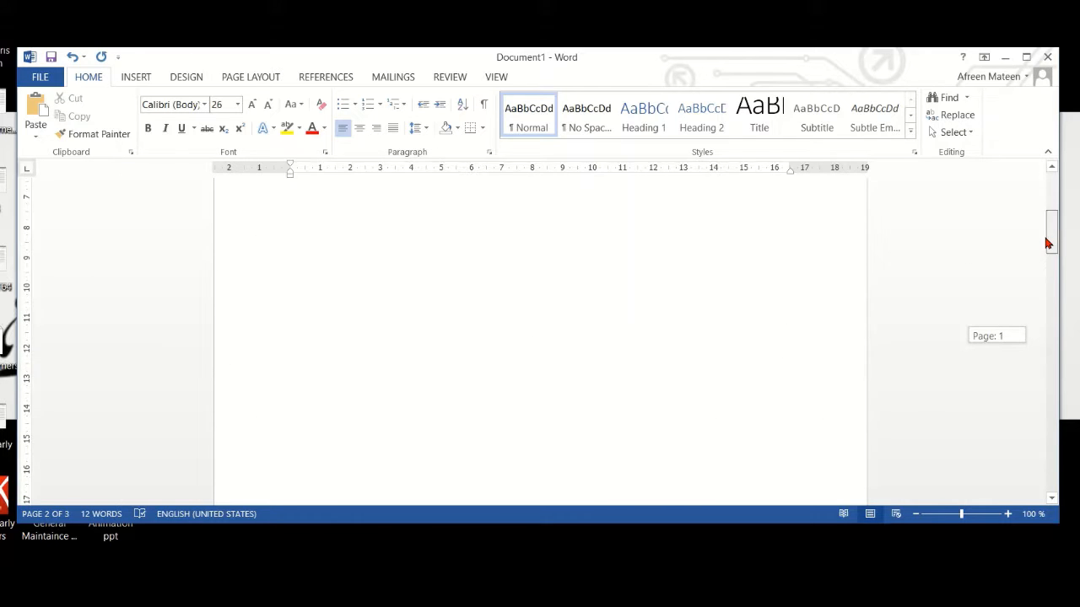
scroll(up, 3)
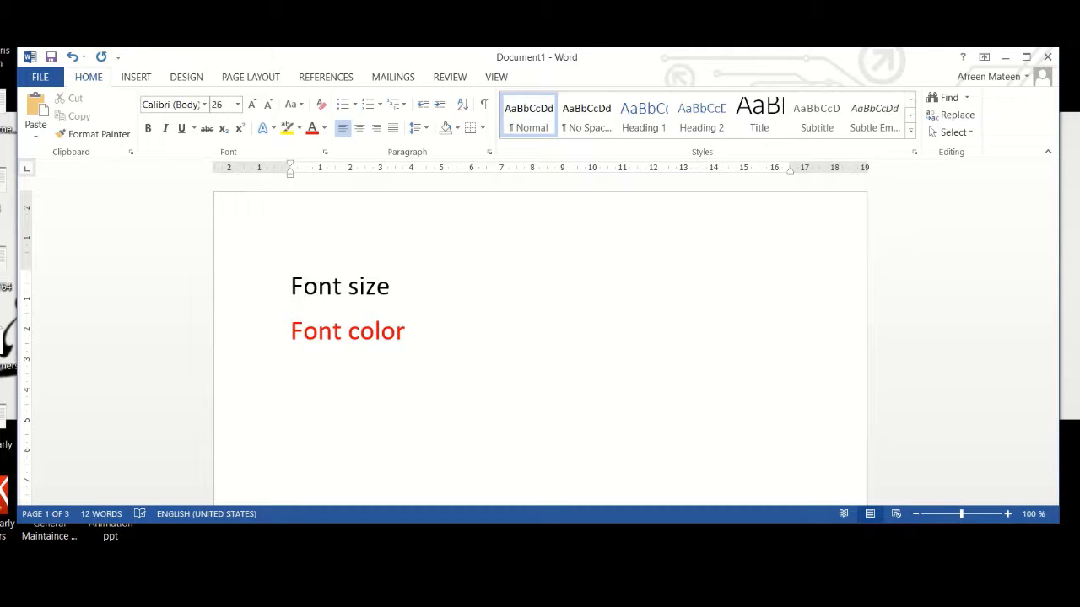
click(294, 287)
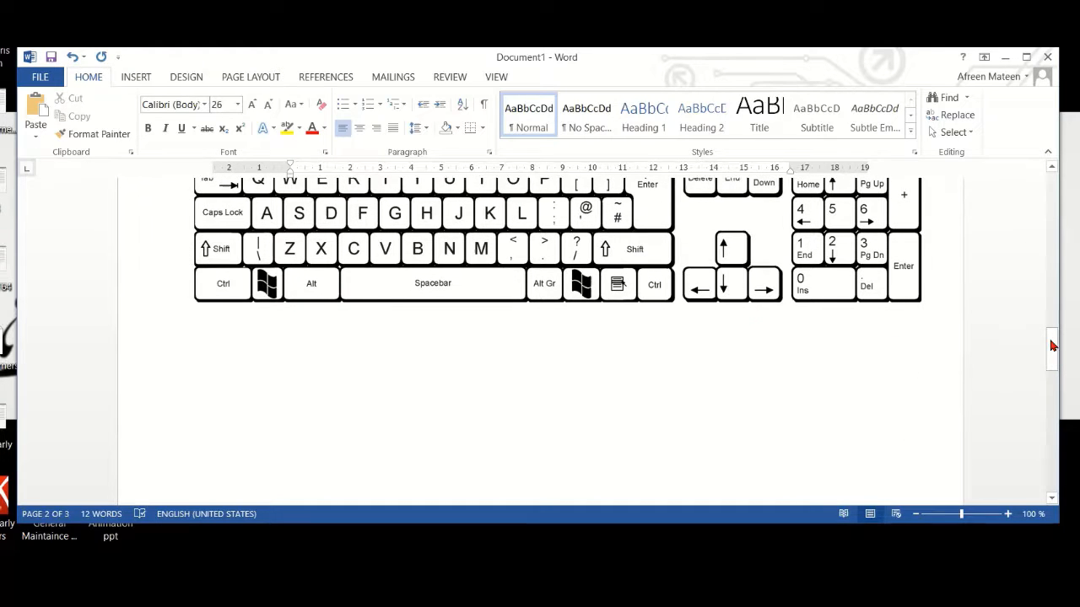
scroll(down, 3)
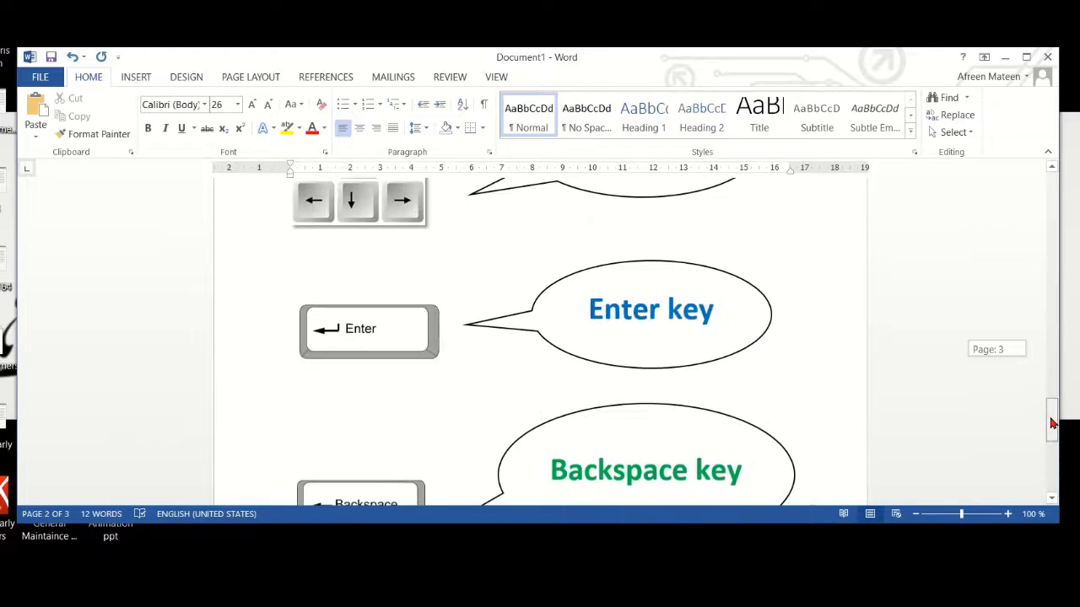
scroll(up, 3)
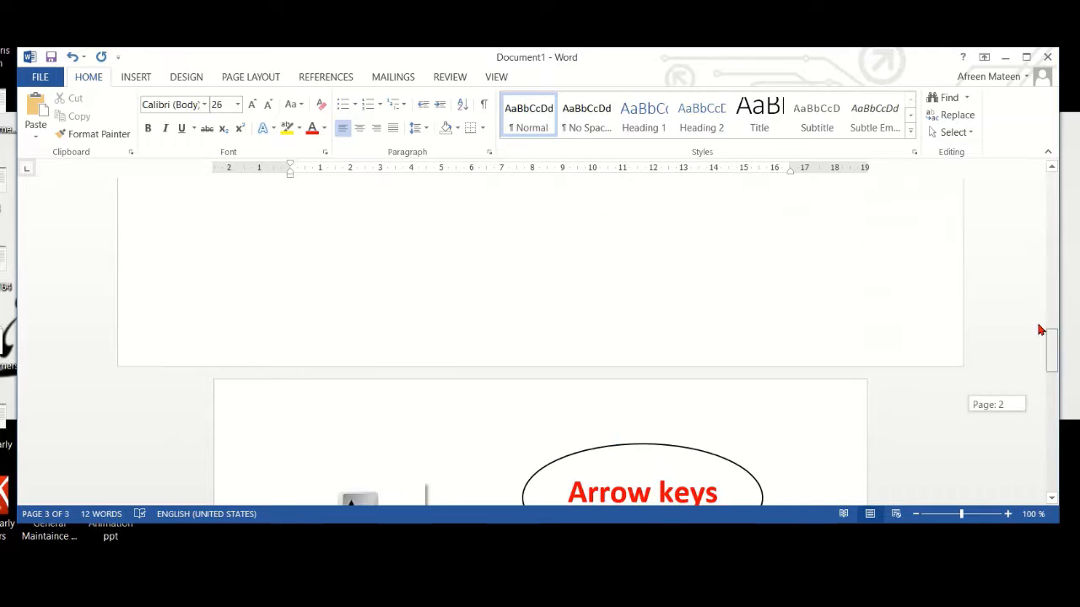
scroll(up, 3)
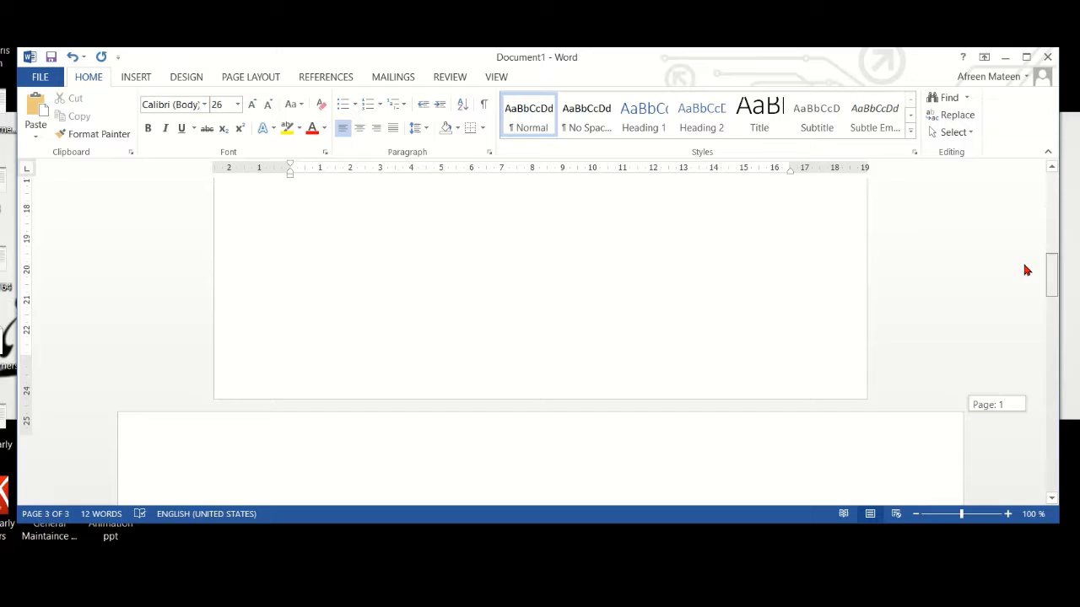
scroll(up, 3)
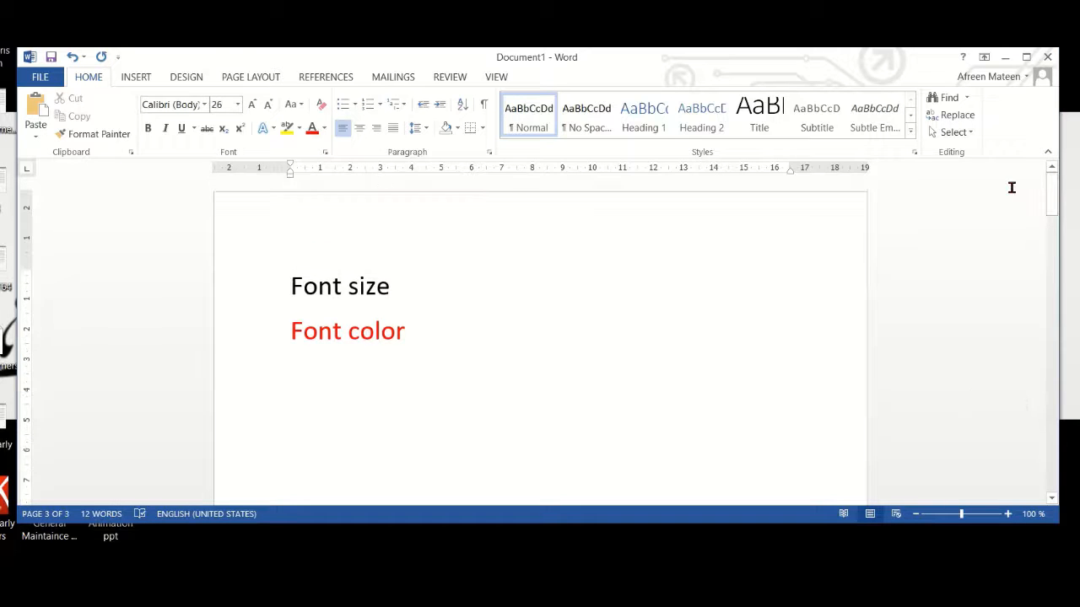
click(291, 331)
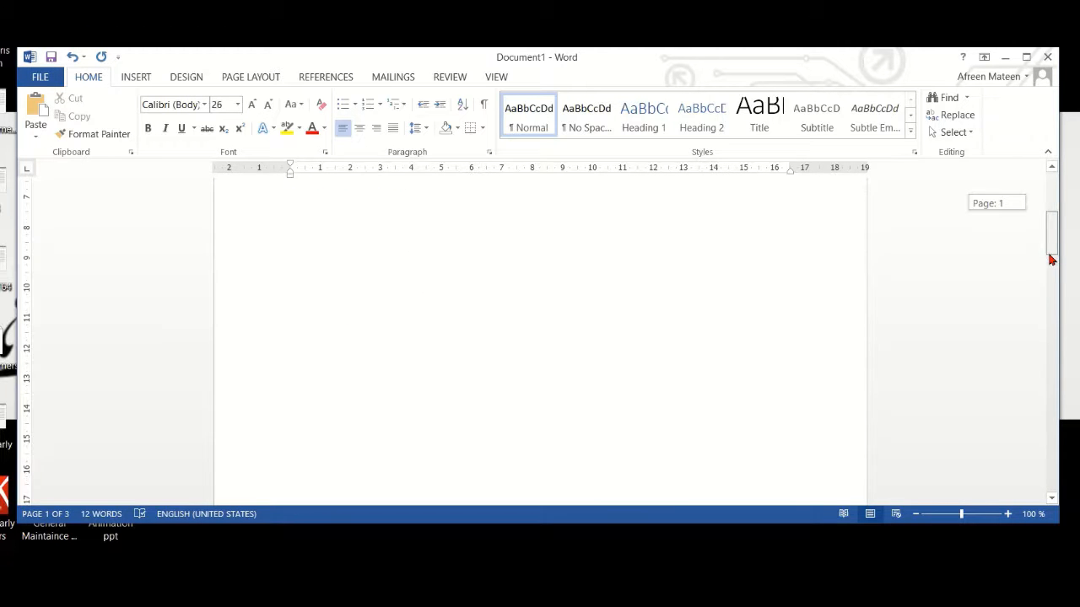
- Scroll through the keyboard pages back to page 1 and place the cursor below 'Font color'
scroll(down, 3)
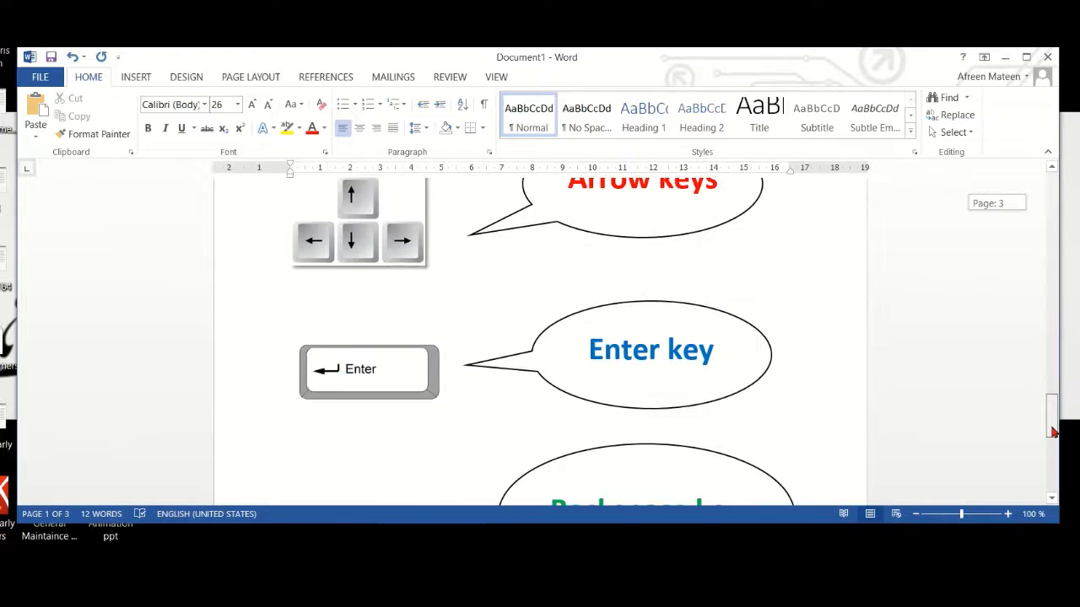
scroll(down, 3)
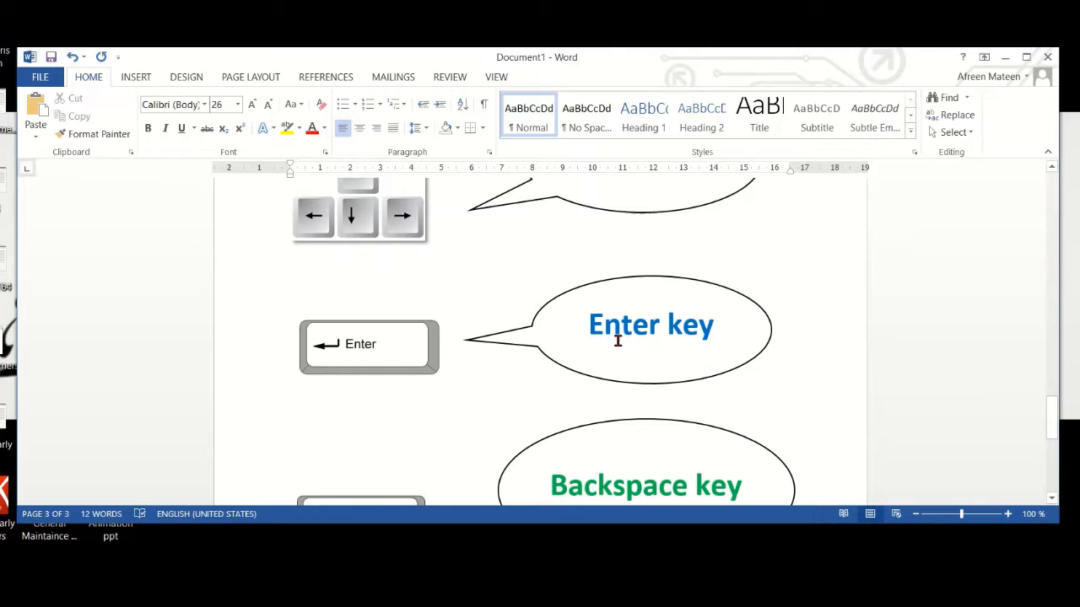
mouse_move(1052, 407)
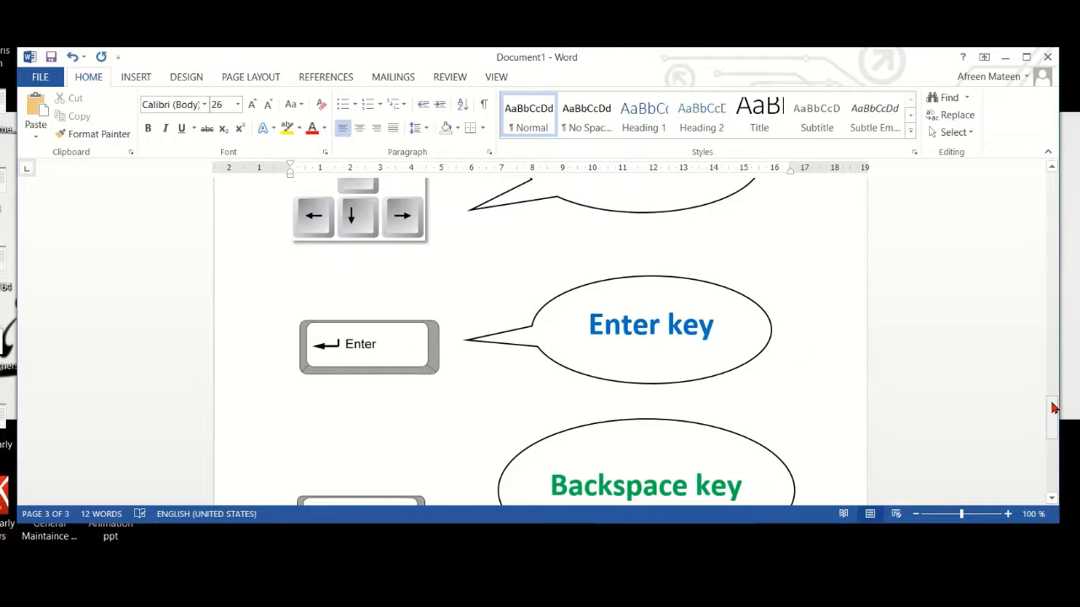
scroll(down, 3)
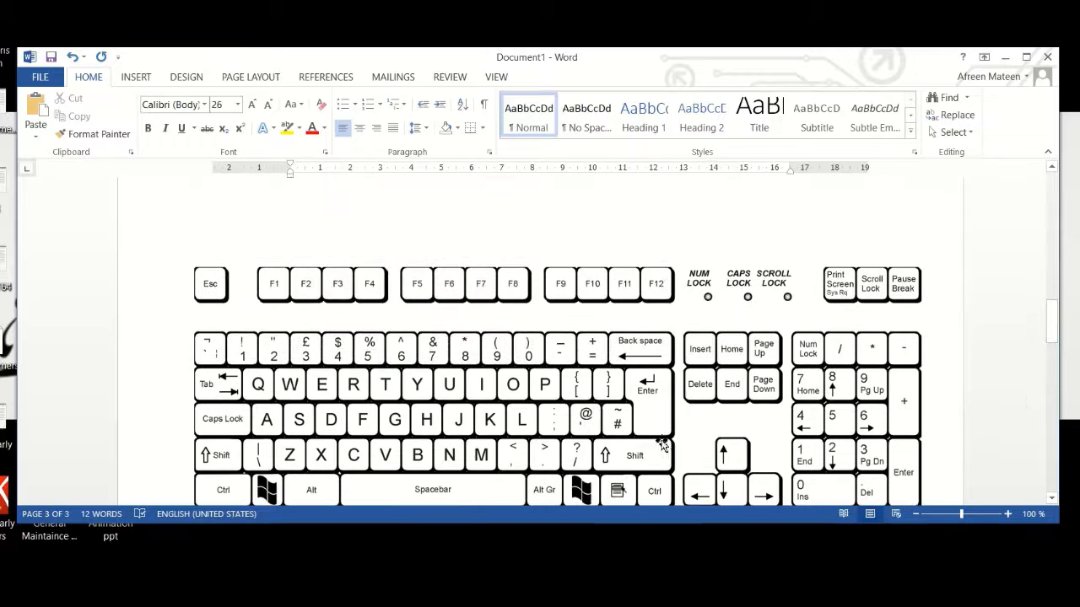
scroll(up, 3)
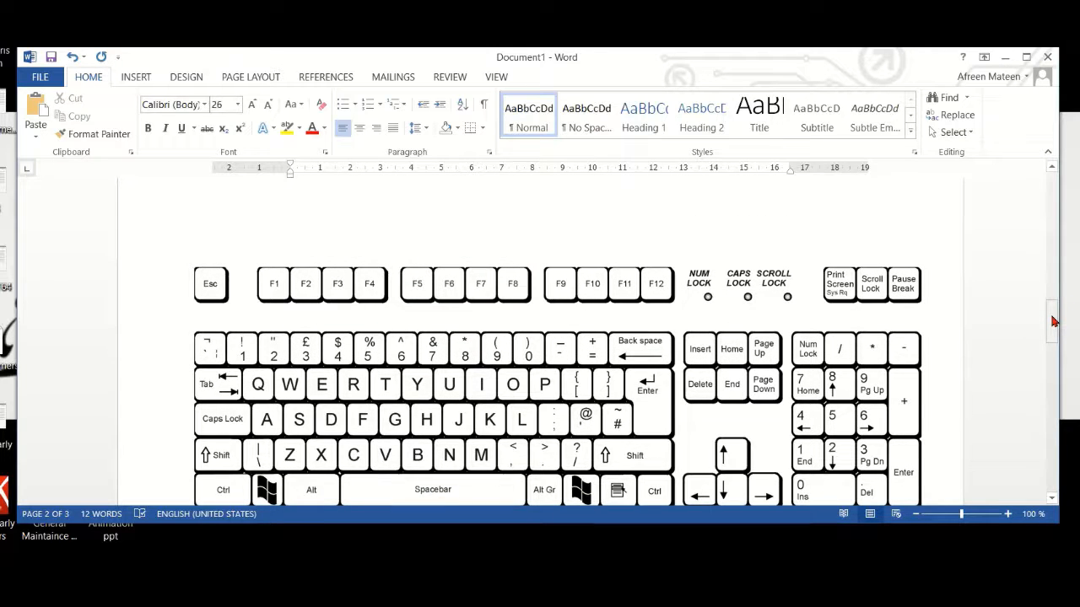
scroll(up, 3)
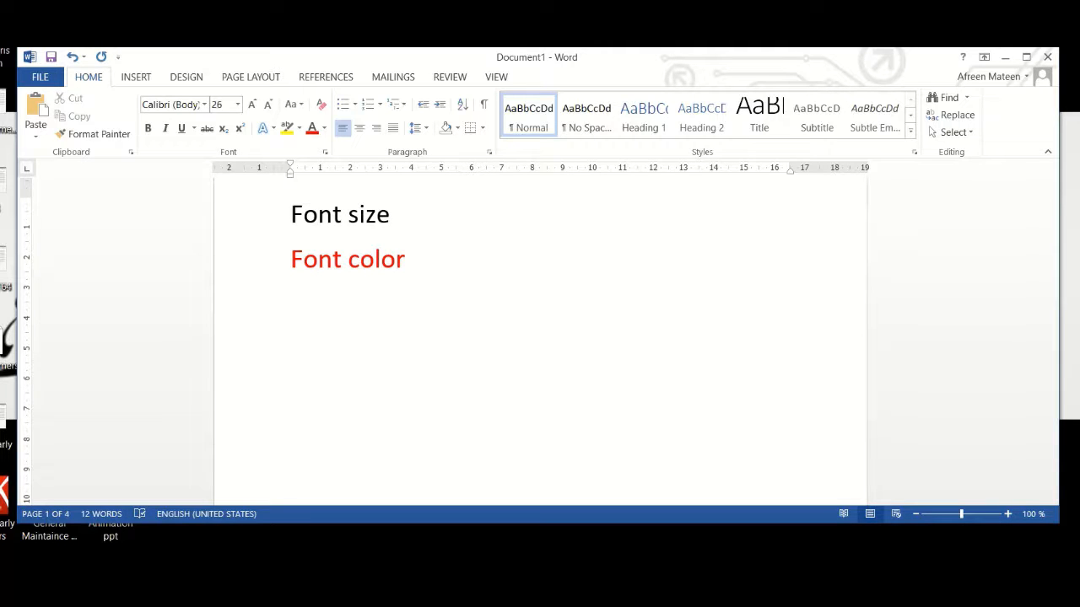
click(290, 349)
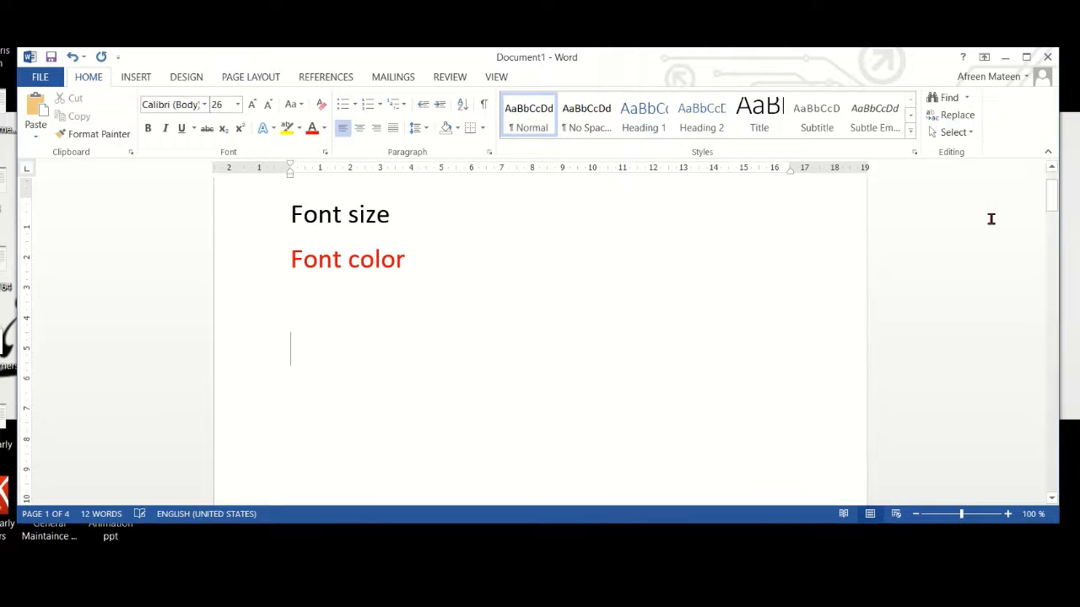
scroll(down, 3)
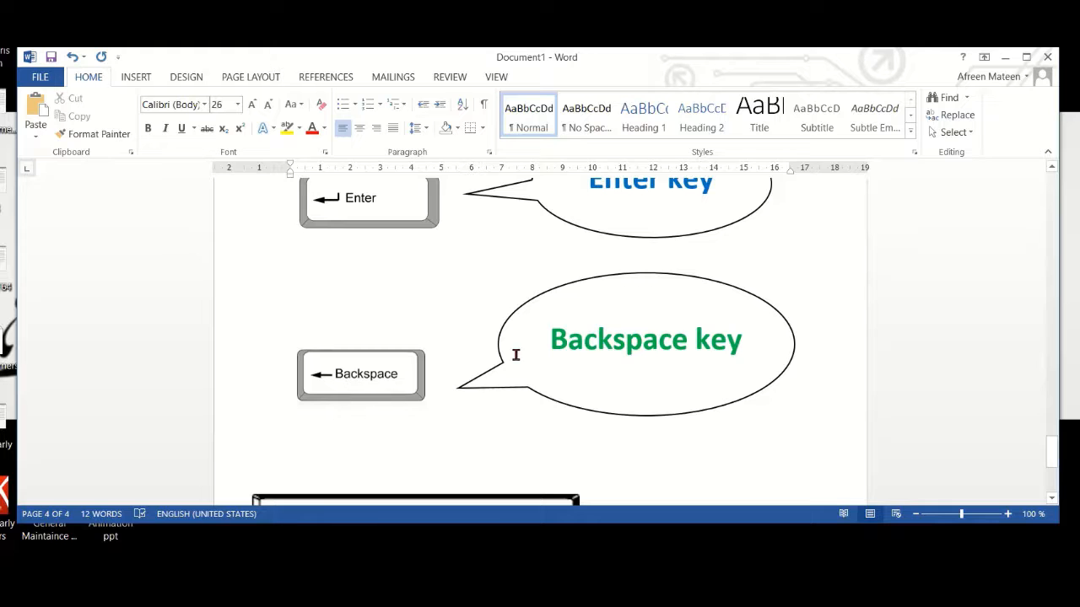
mouse_move(1043, 453)
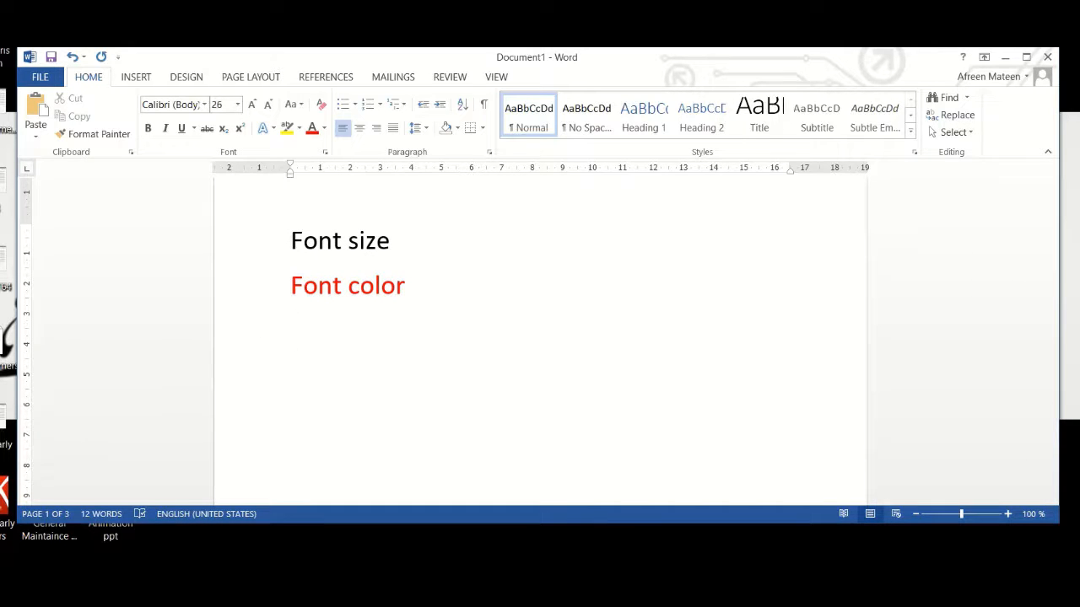
text(Fo)
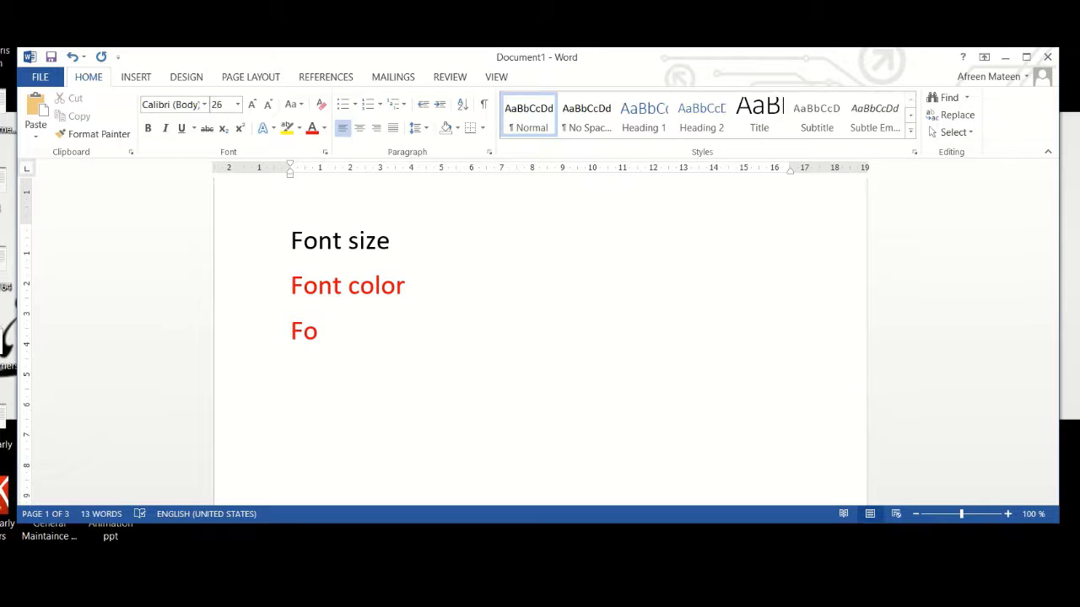
text(nts)
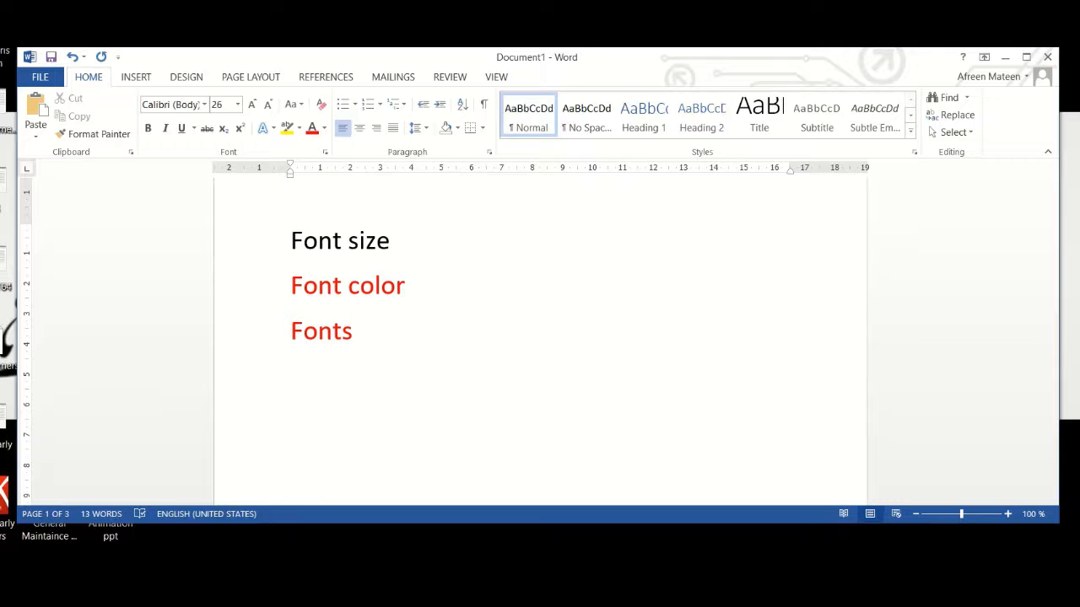
key(Backspace)
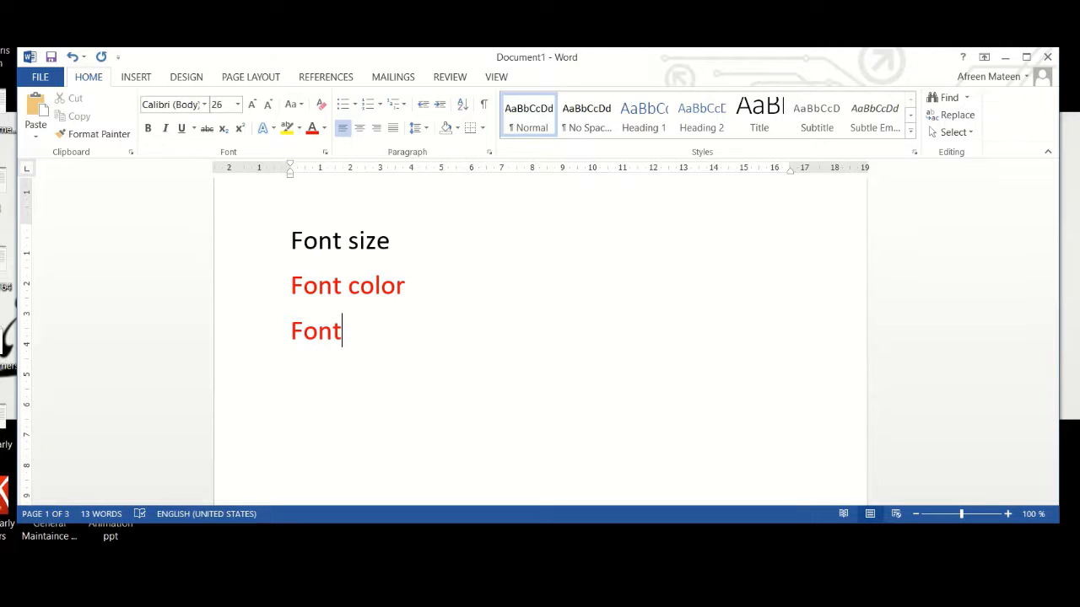
key(backspace)
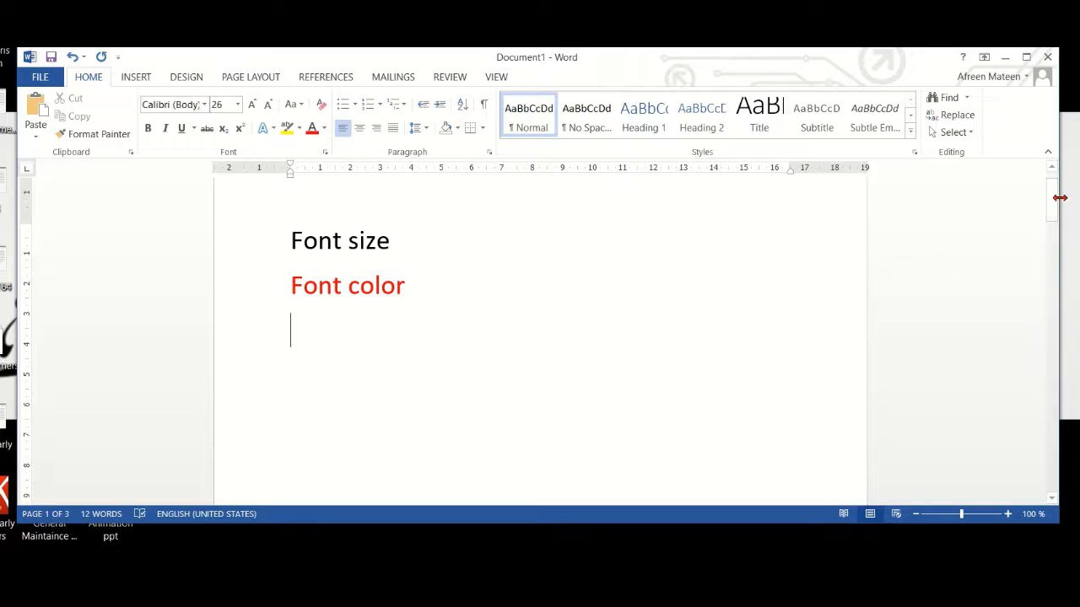
- Return to page 1 and write 'I m Ms Shaikh' in red beneath 'Font color'
scroll(down, 3)
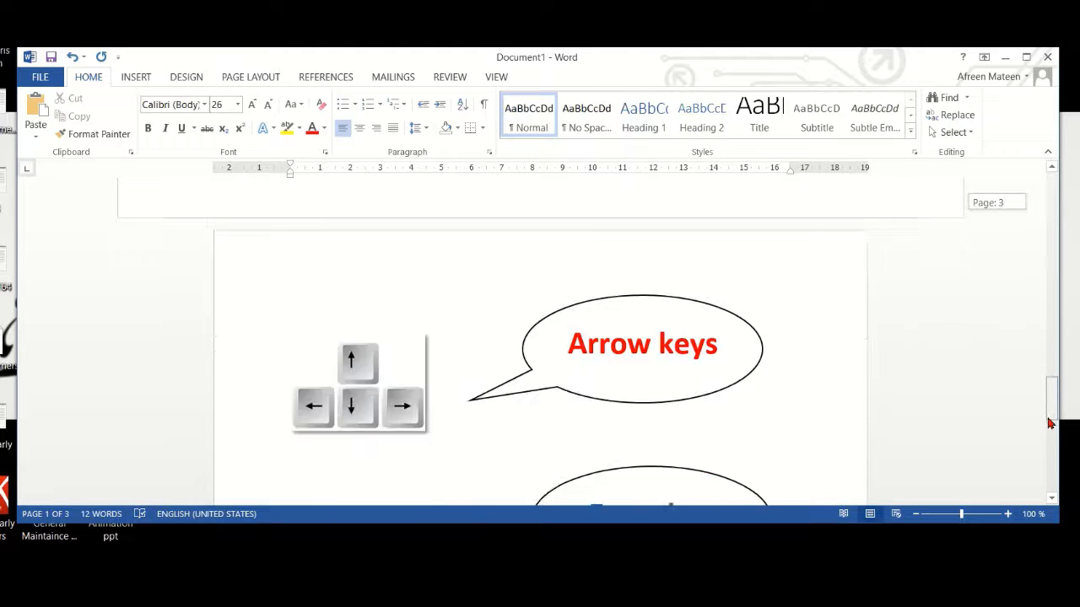
scroll(down, 3)
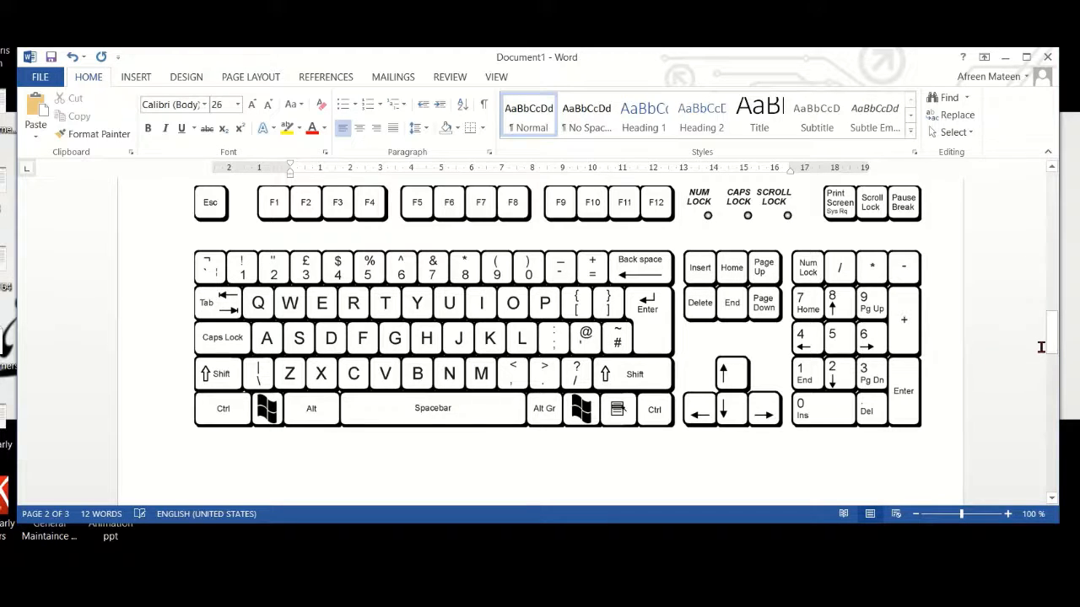
scroll(up, 3)
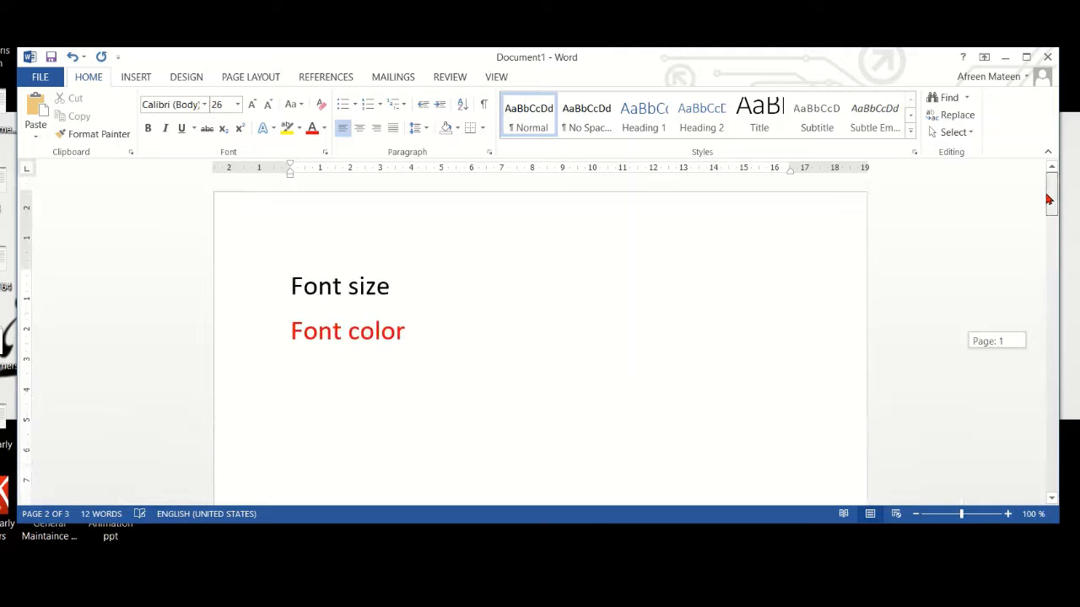
click(412, 330)
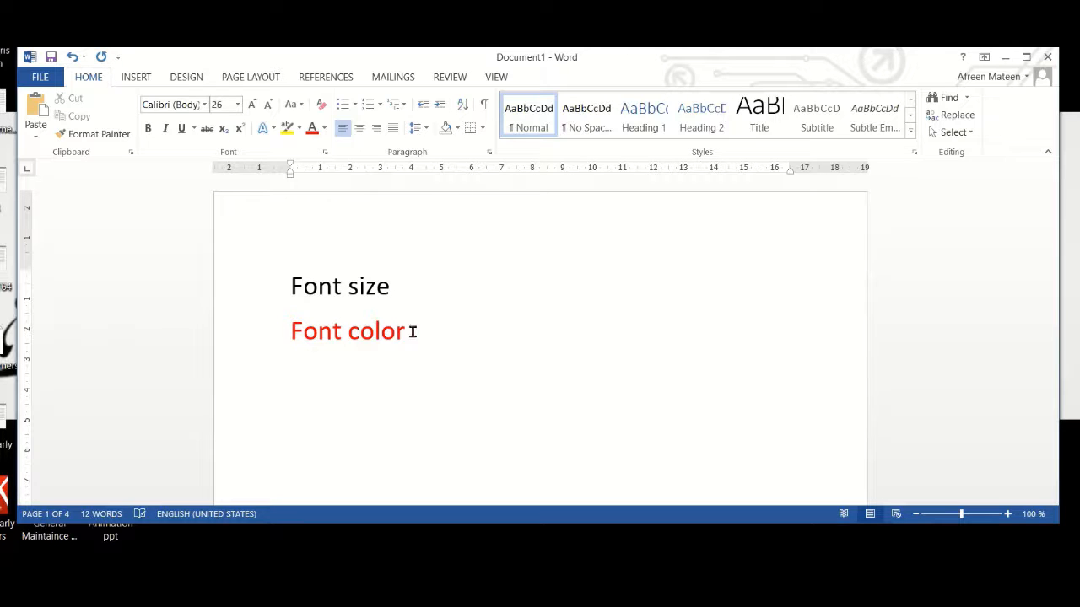
text(I m)
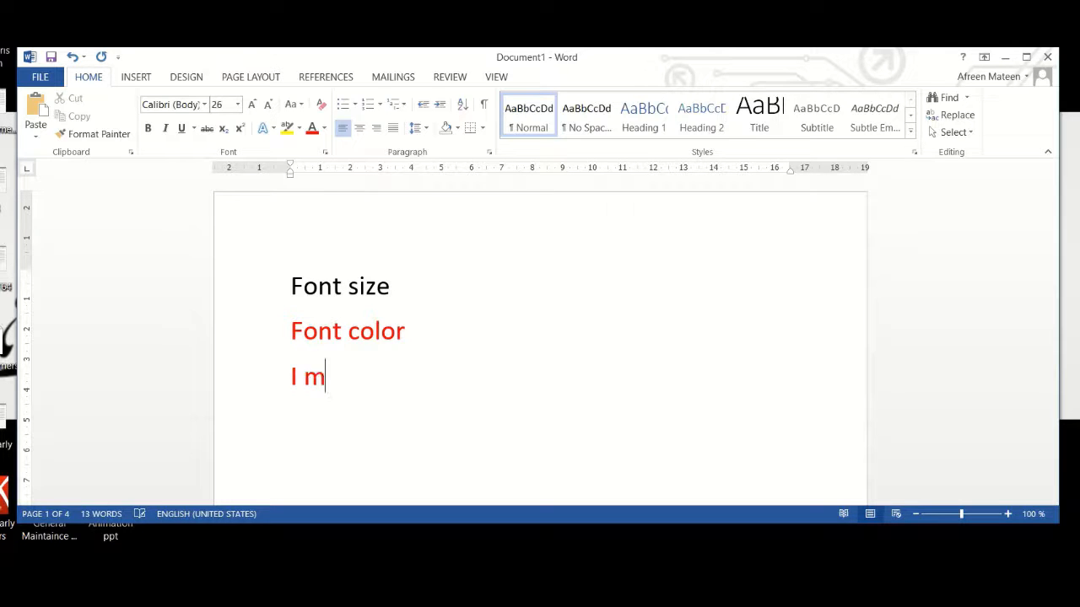
text(Ms)
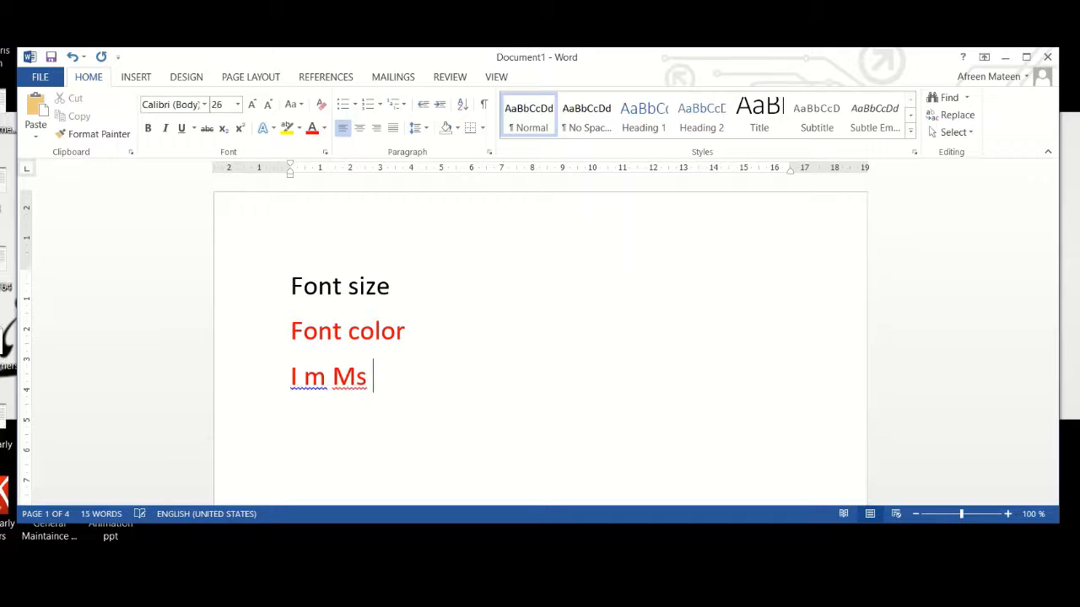
text(Shaikh)
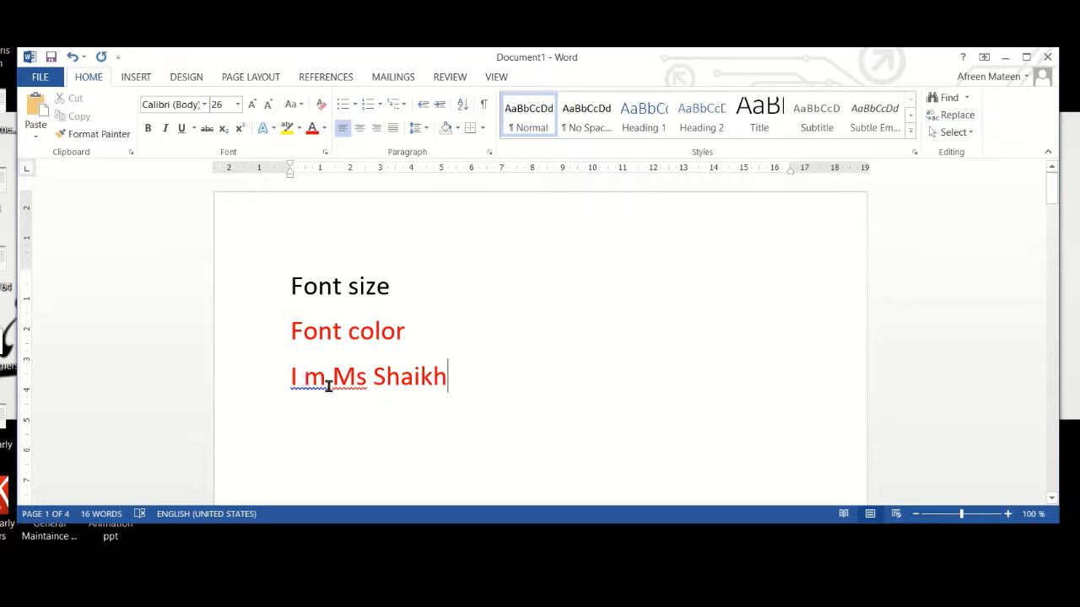
mouse_move(412, 391)
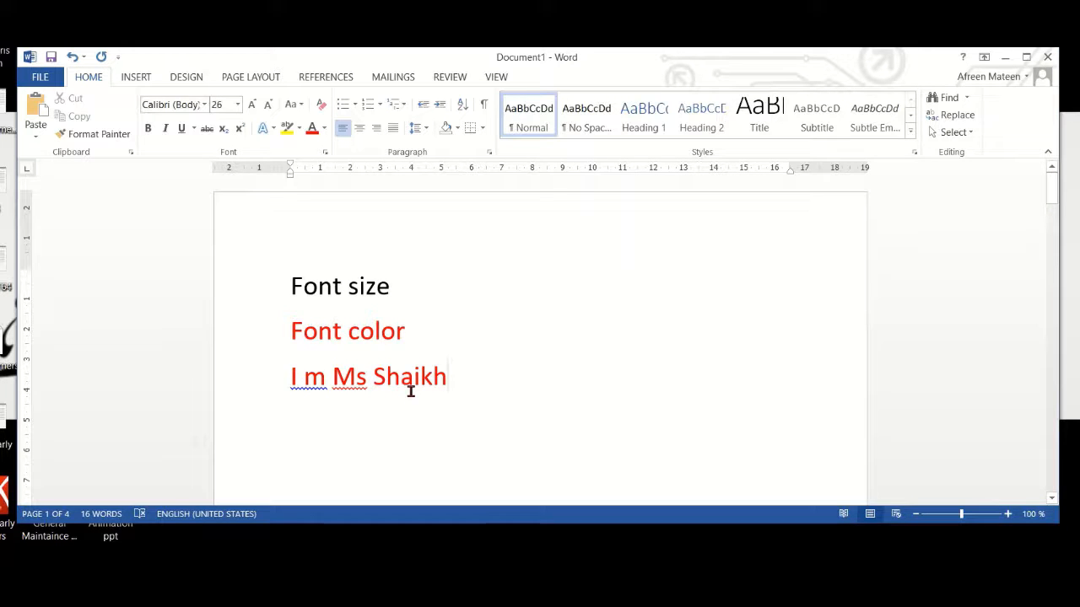
mouse_move(629, 357)
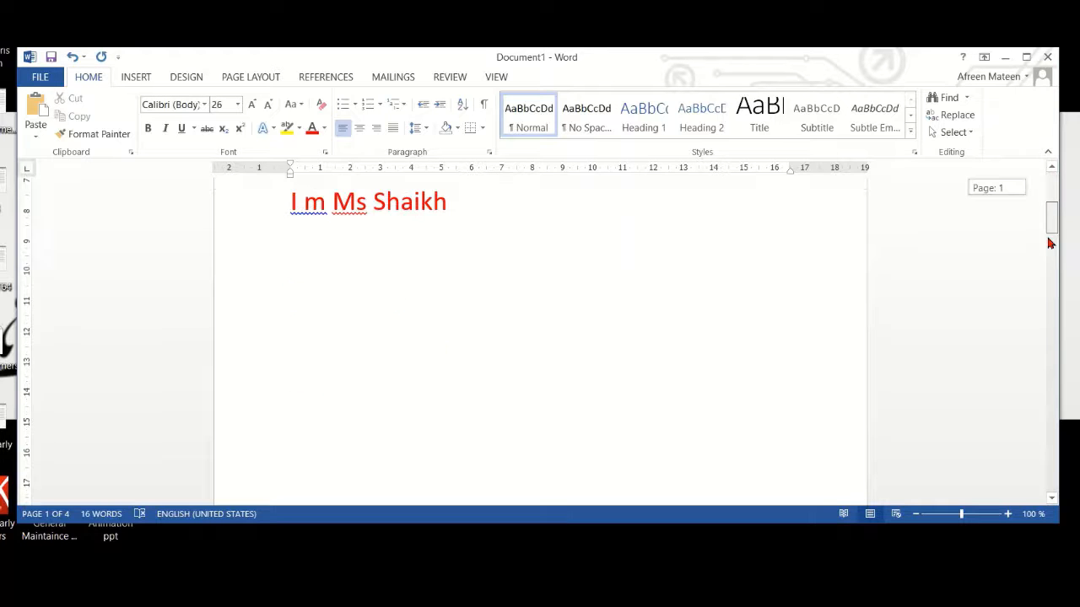
scroll(down, 3)
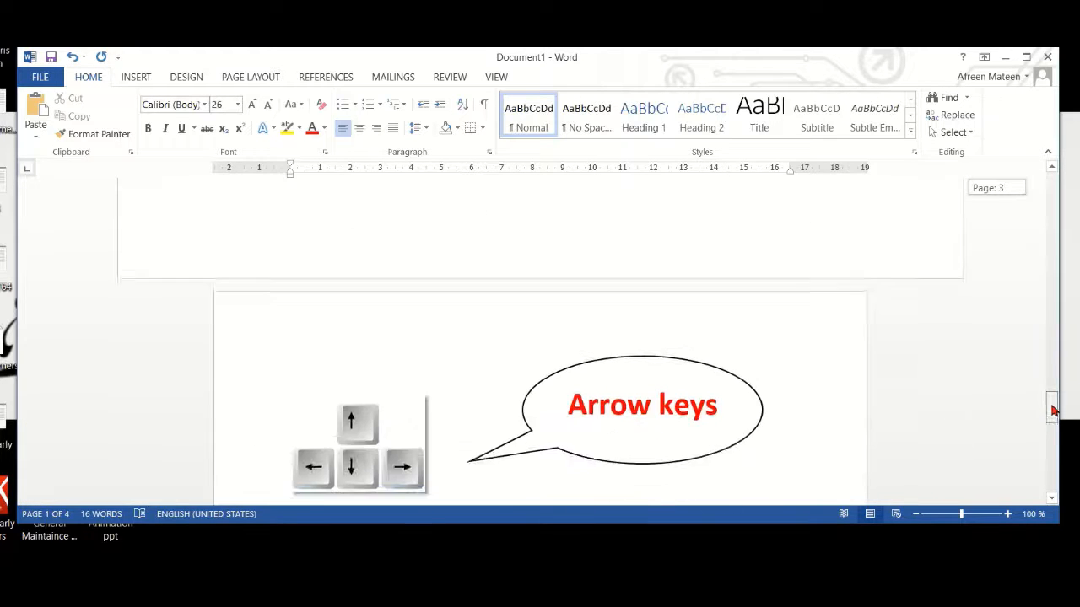
scroll(down, 3)
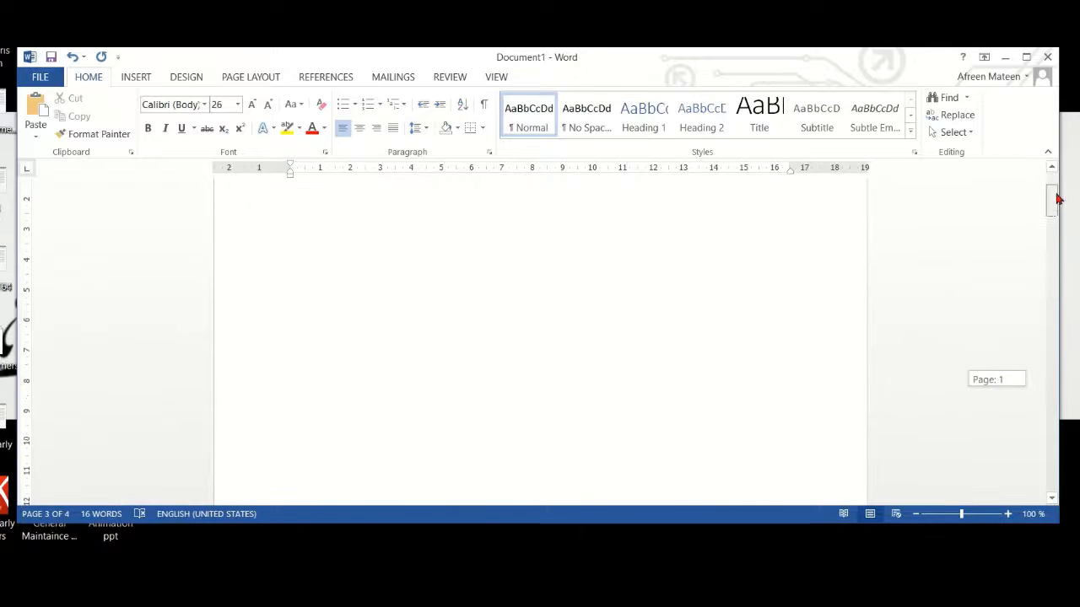
scroll(down, 3)
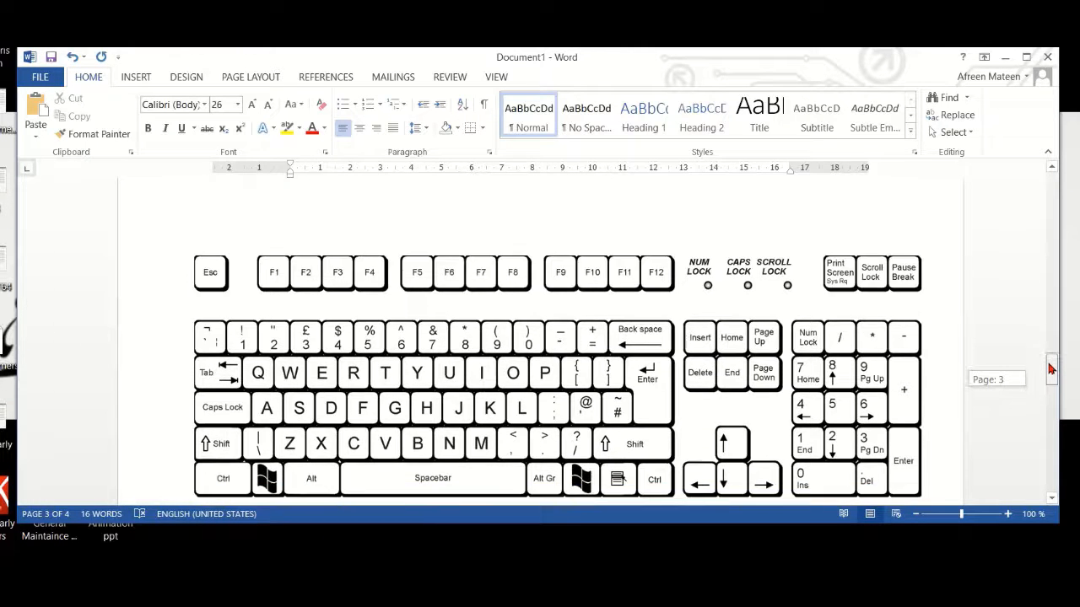
scroll(down, 3)
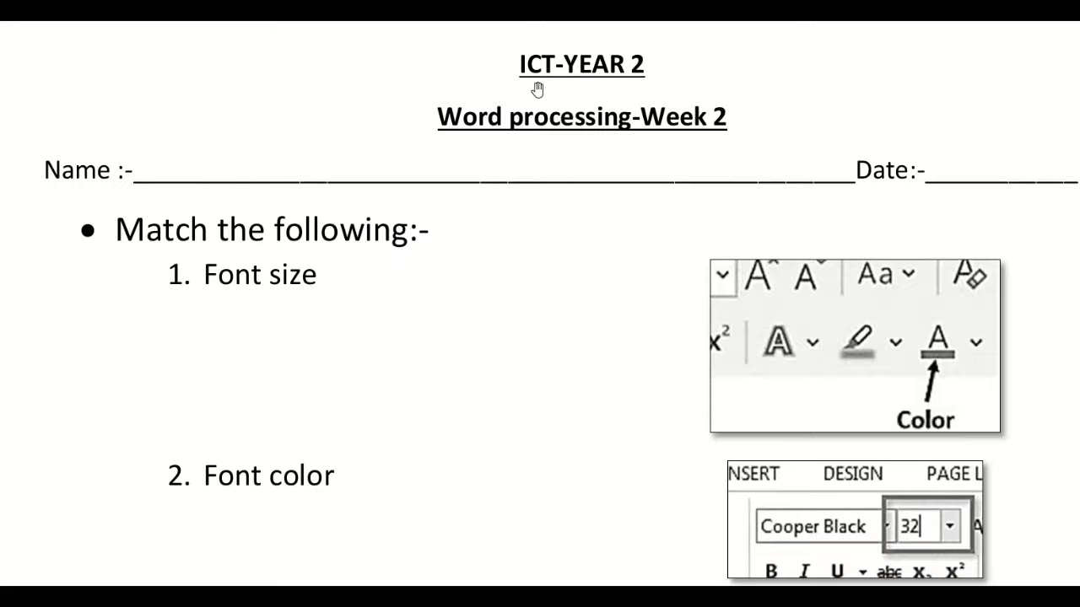
mouse_move(201, 196)
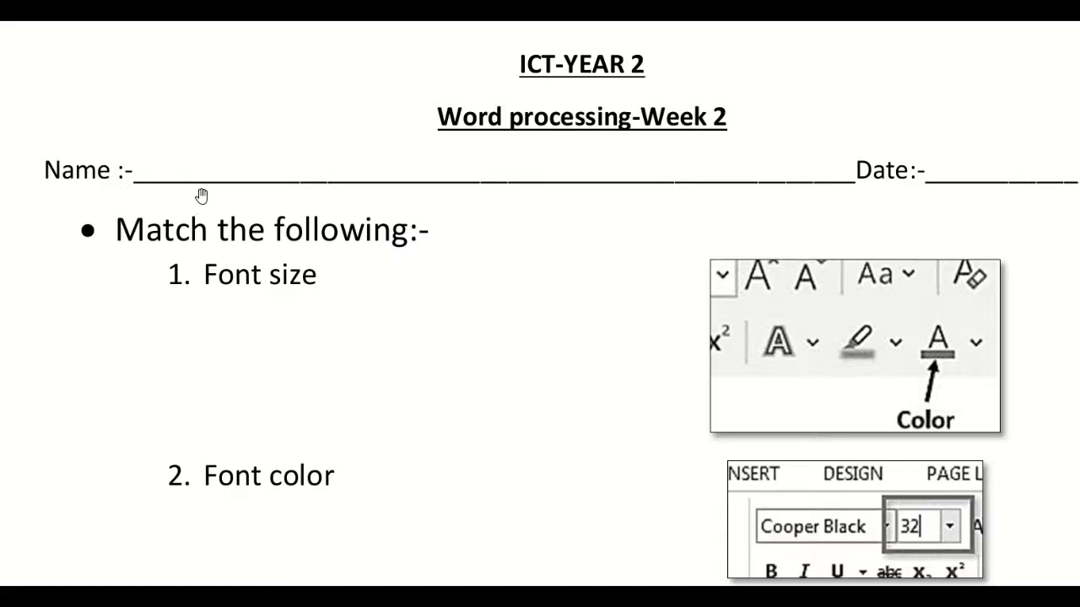
mouse_move(536, 205)
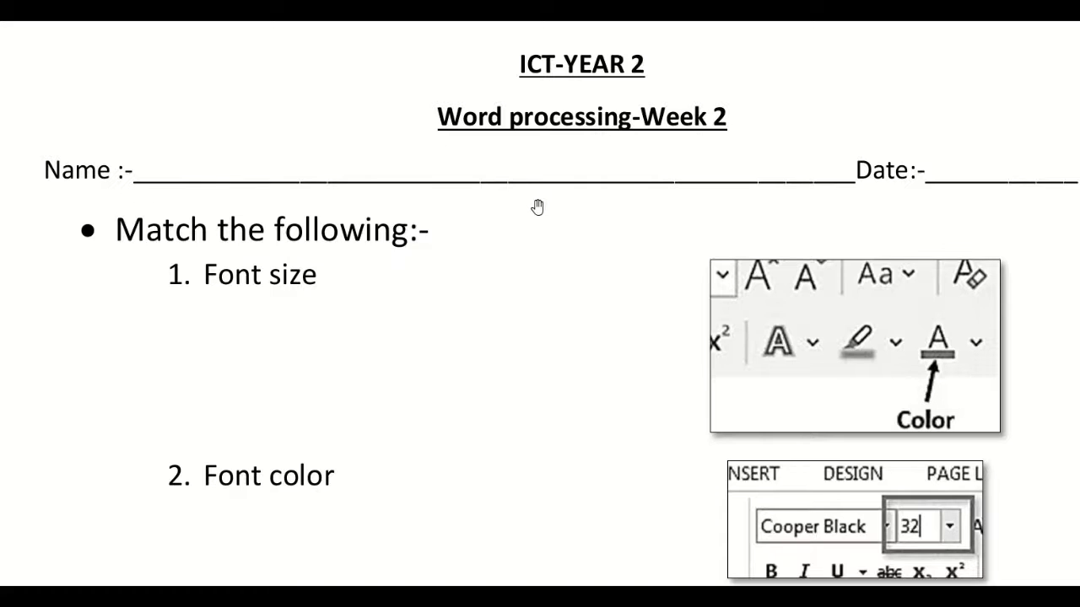
mouse_move(329, 327)
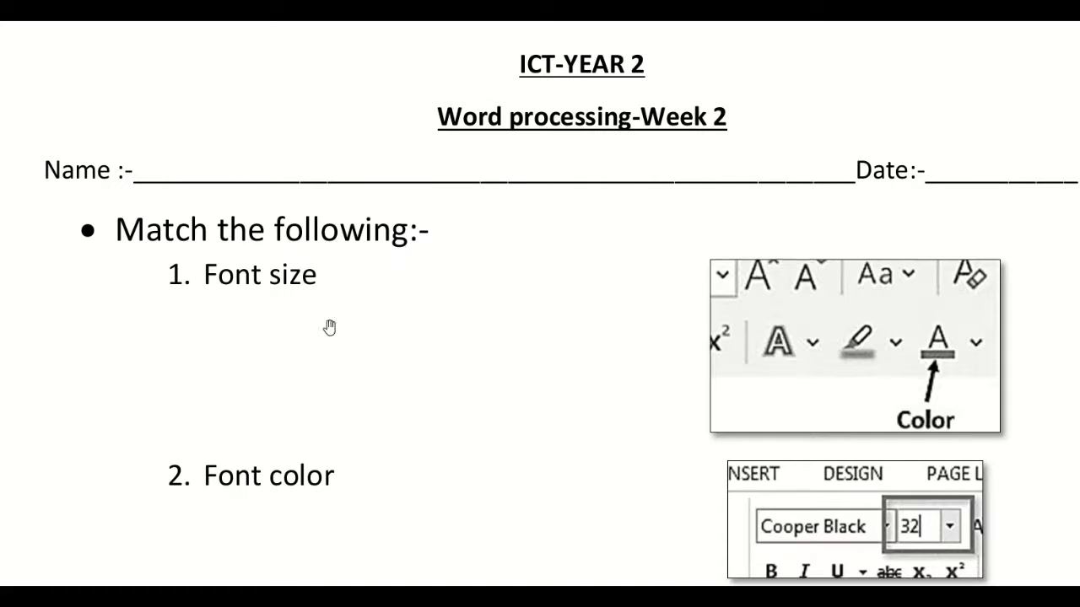
mouse_move(380, 293)
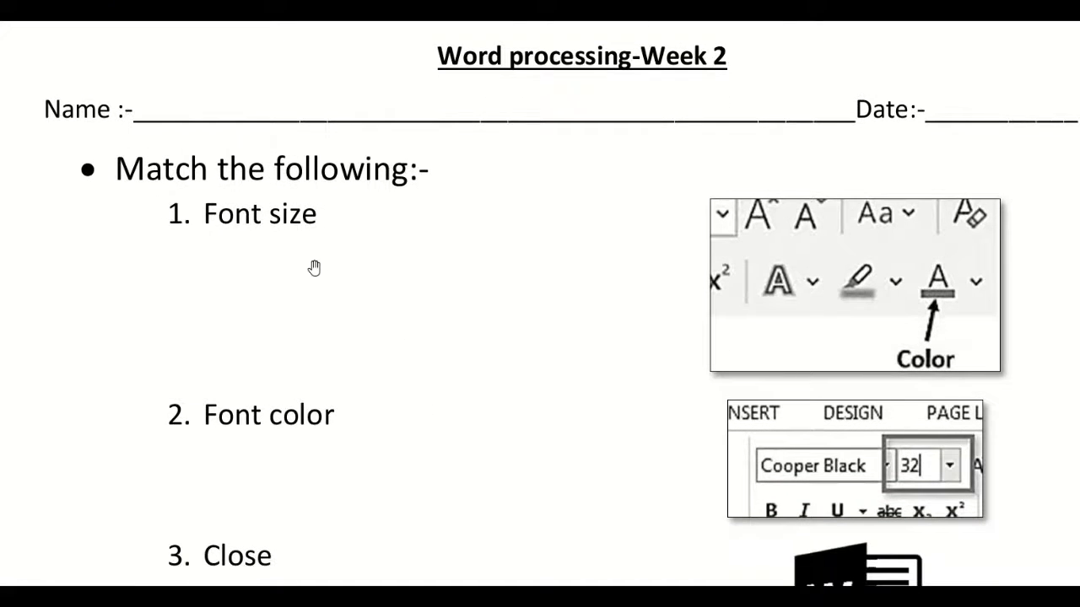
scroll(down, 3)
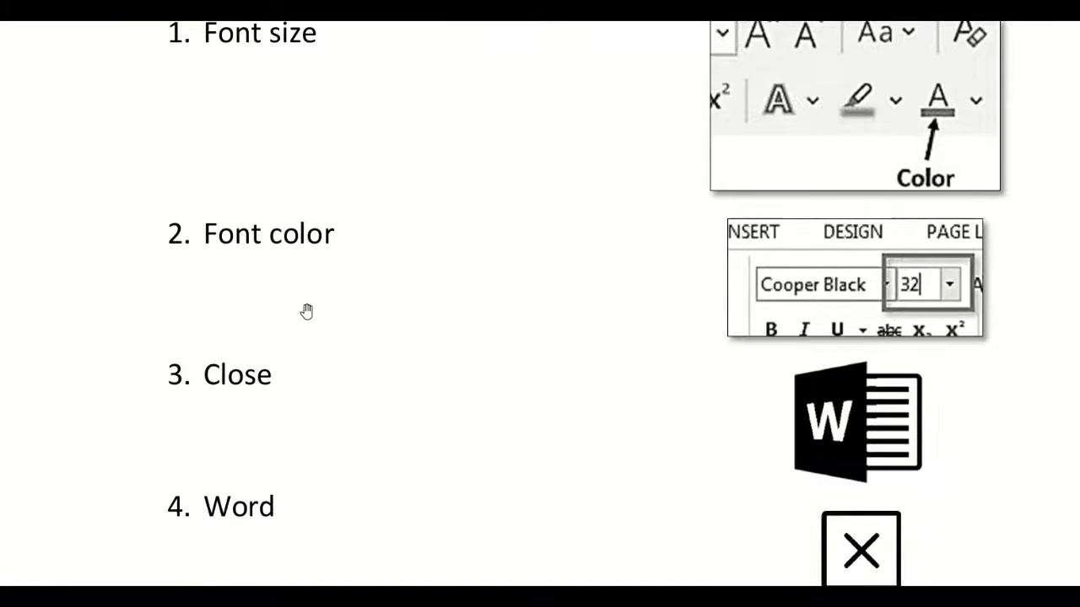
scroll(down, 3)
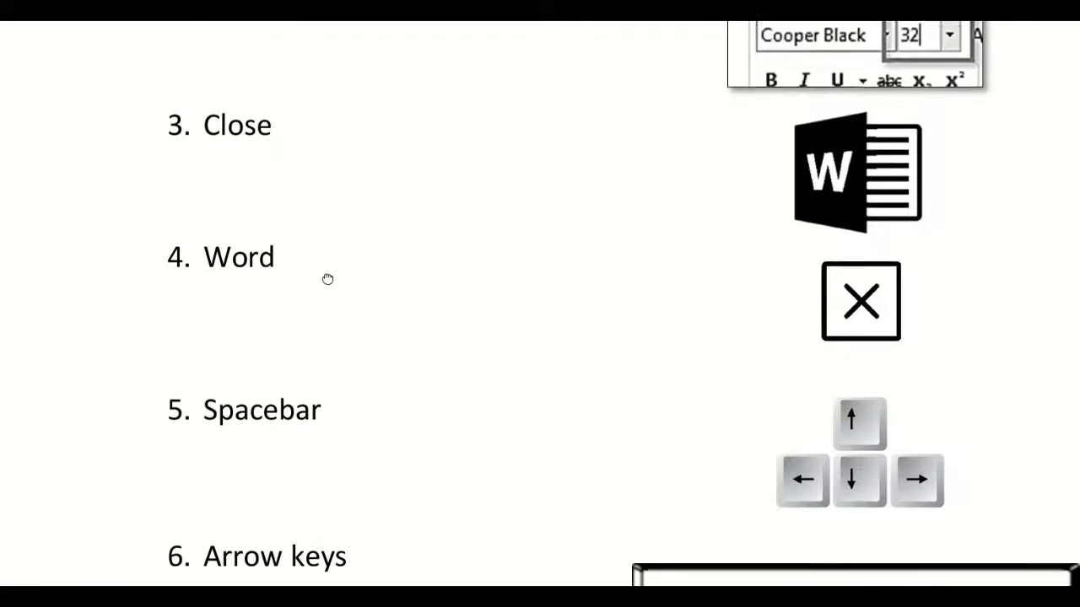
scroll(down, 3)
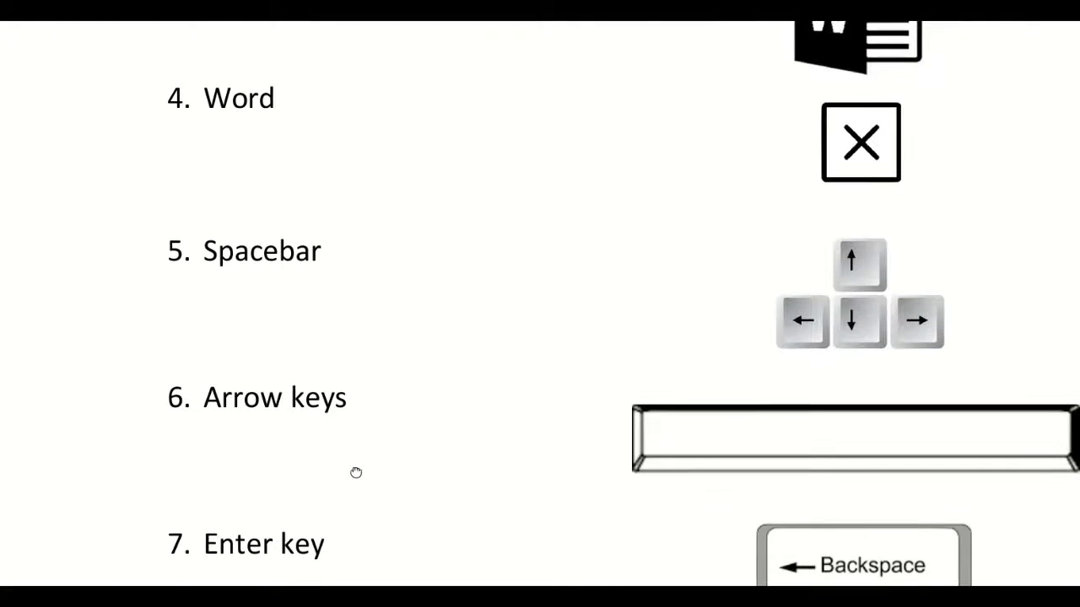
scroll(down, 3)
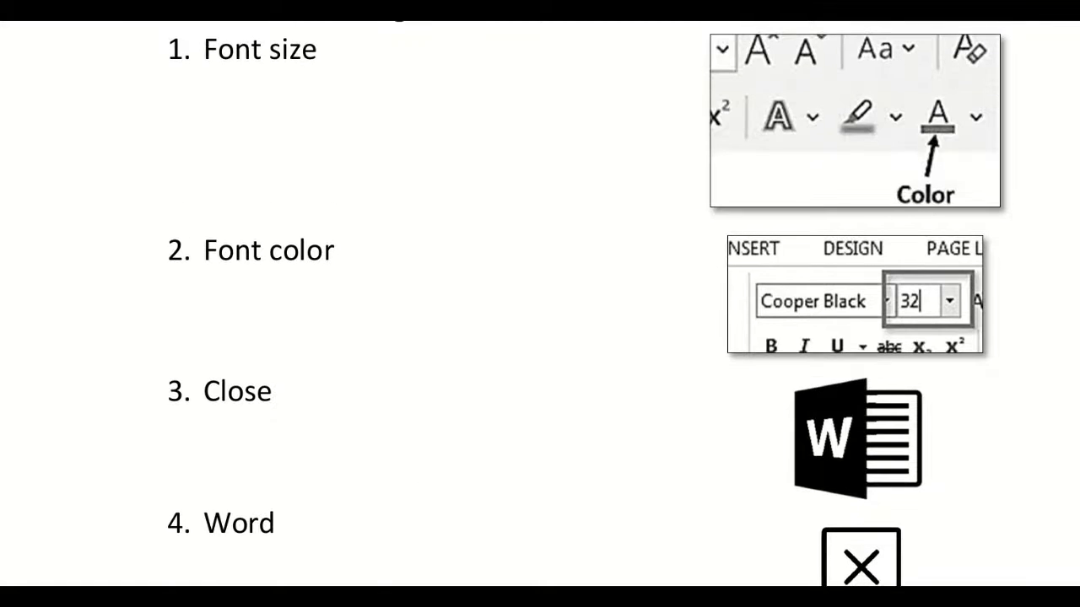
mouse_move(486, 229)
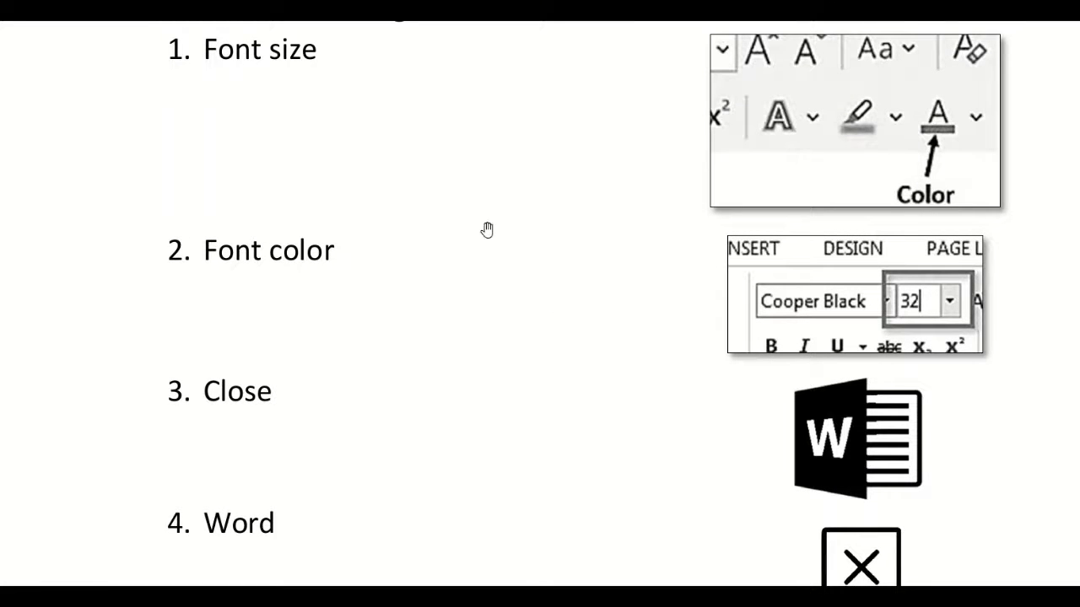
mouse_move(401, 284)
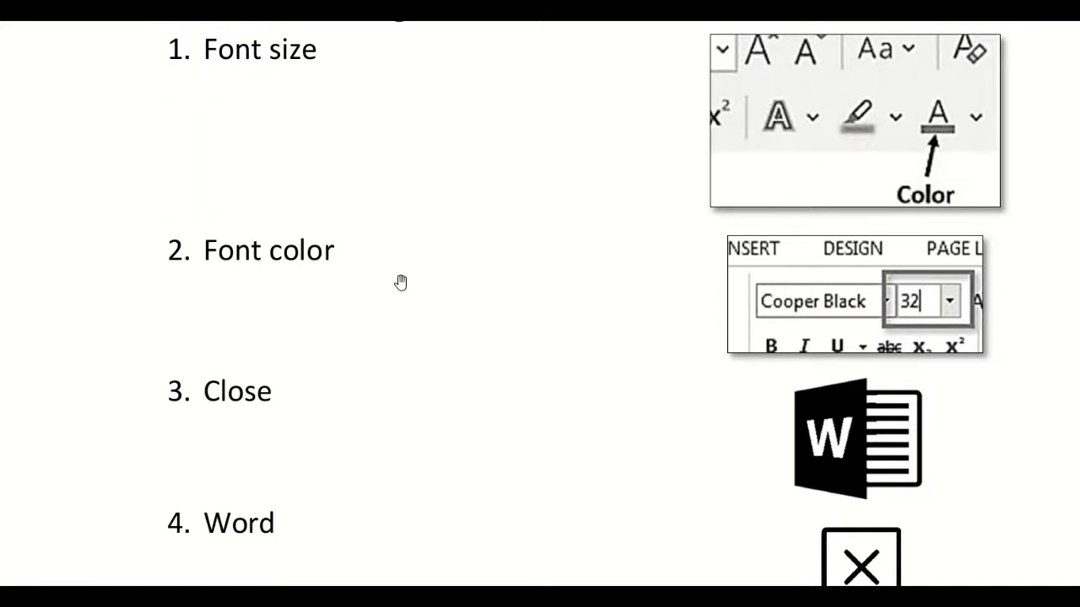
mouse_move(639, 227)
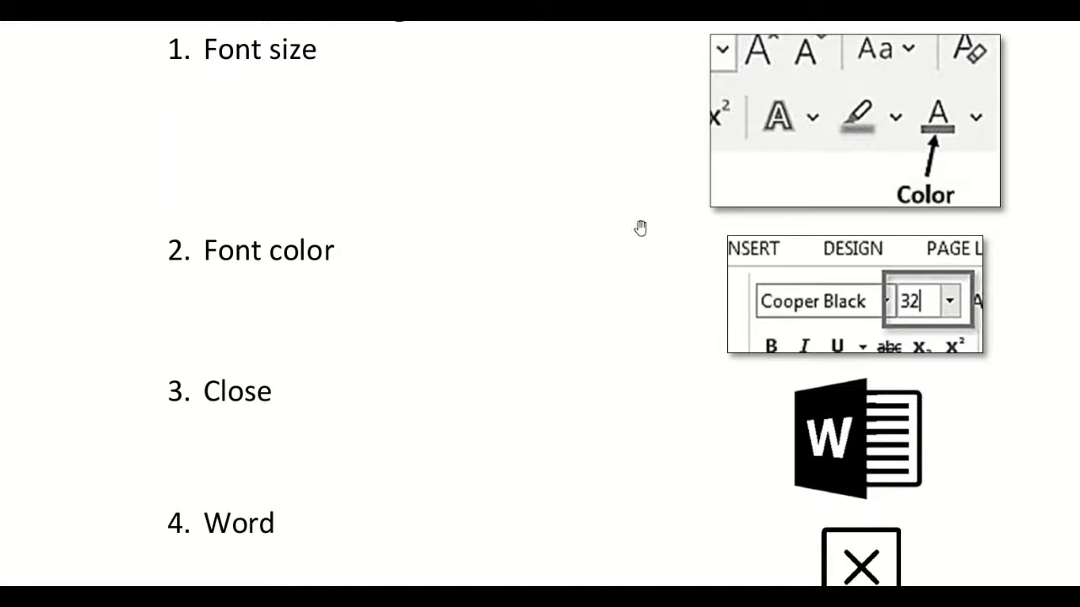
mouse_move(790, 110)
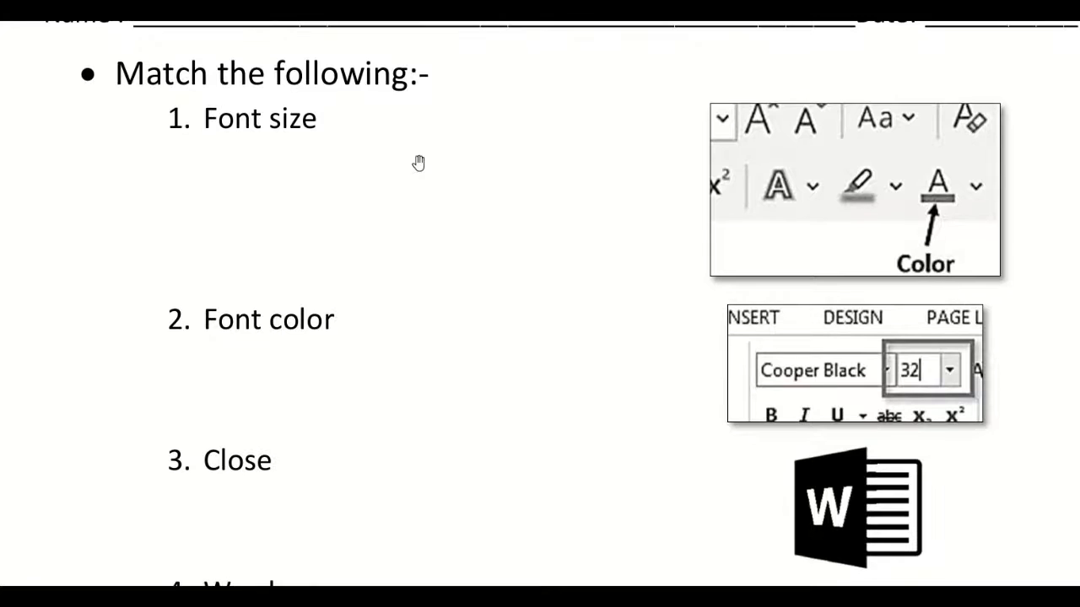
mouse_move(314, 152)
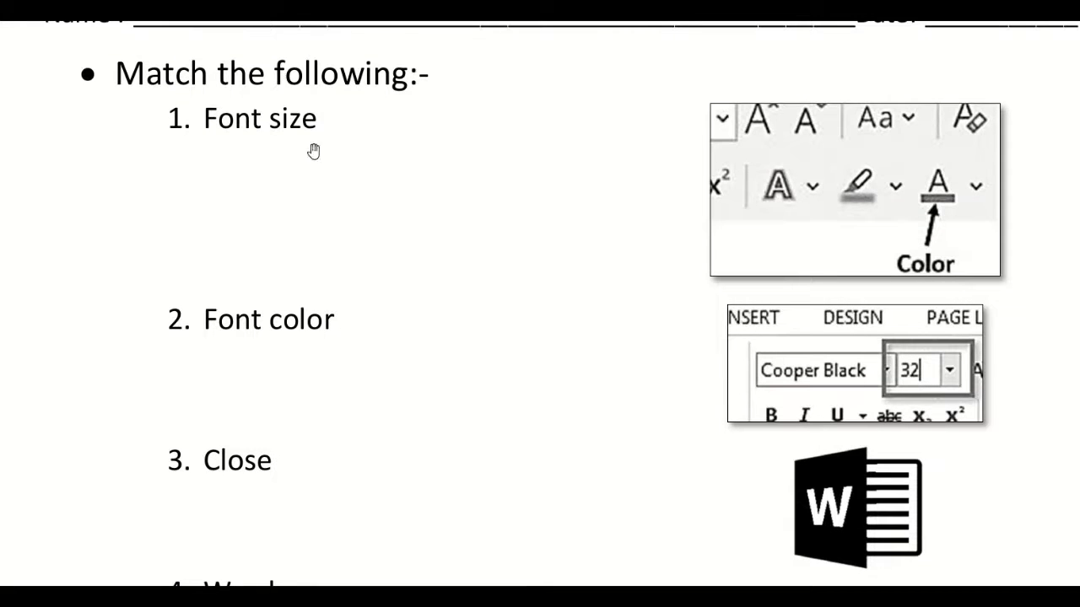
mouse_move(625, 454)
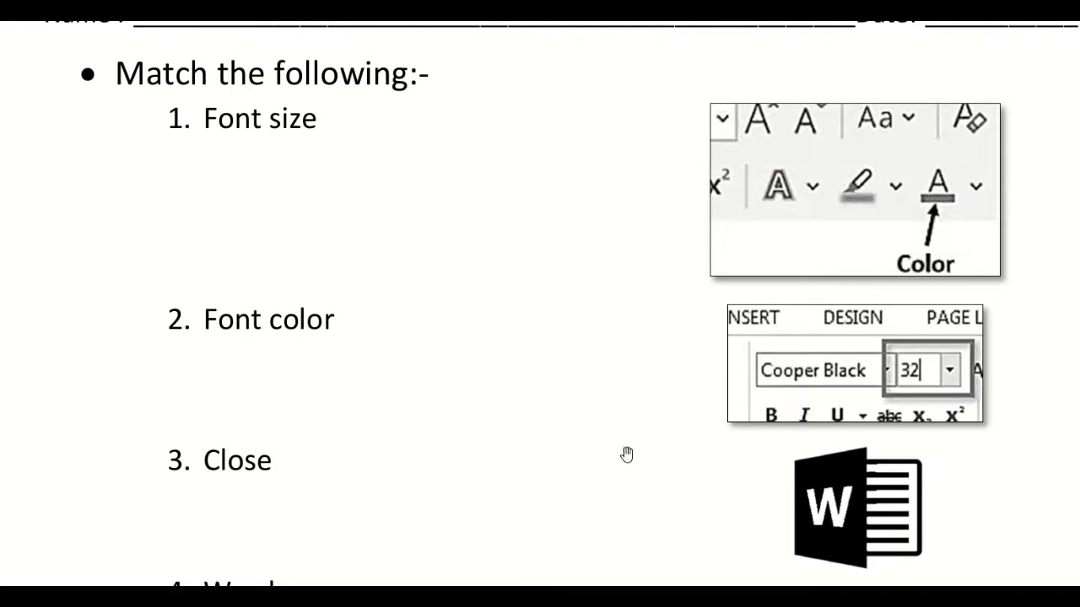
scroll(down, 3)
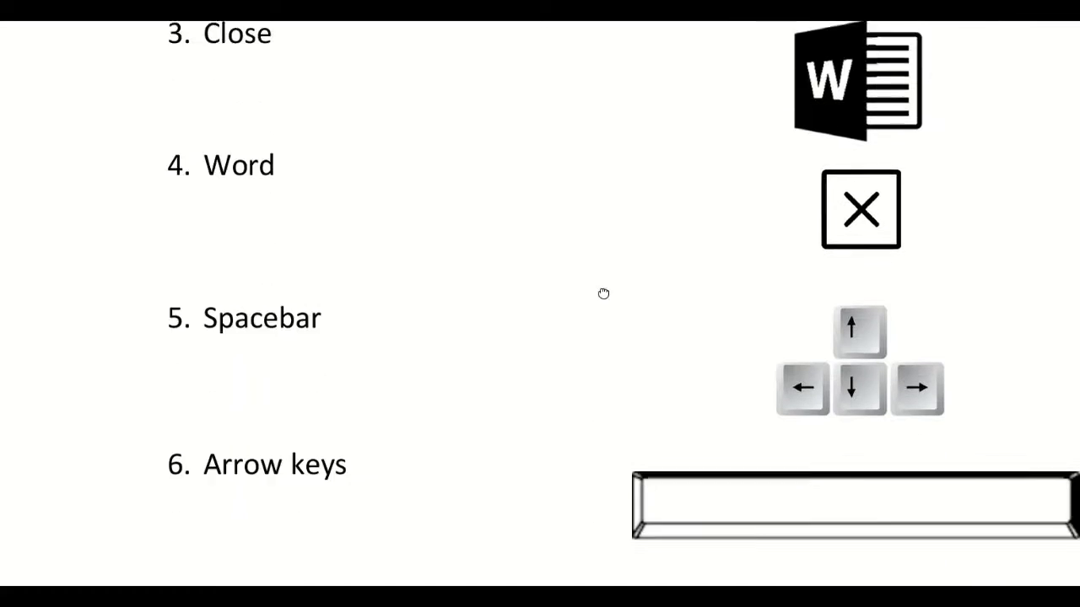
scroll(down, 3)
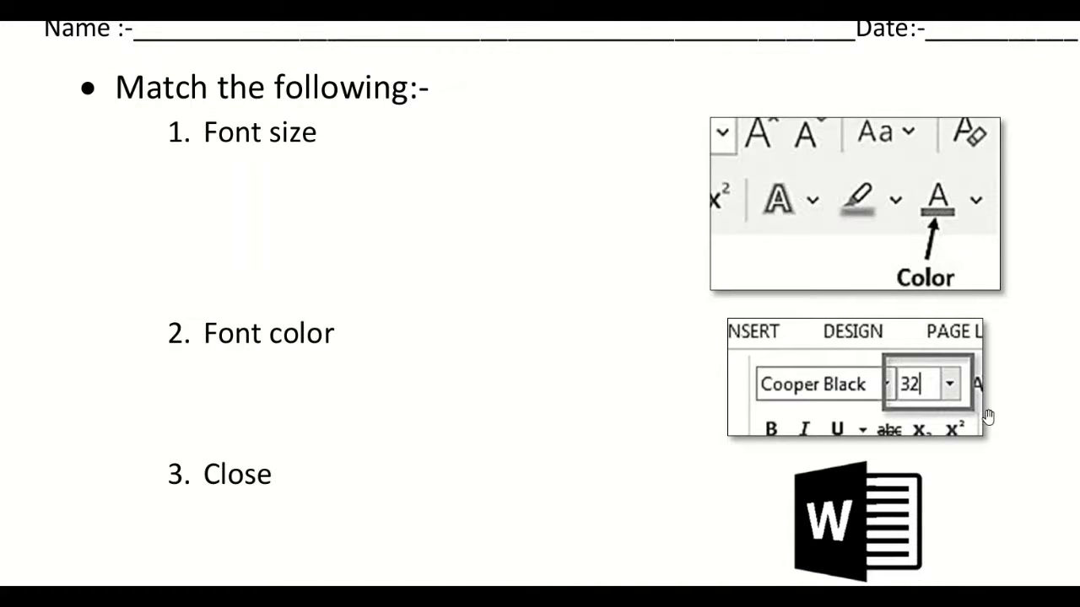
mouse_move(864, 420)
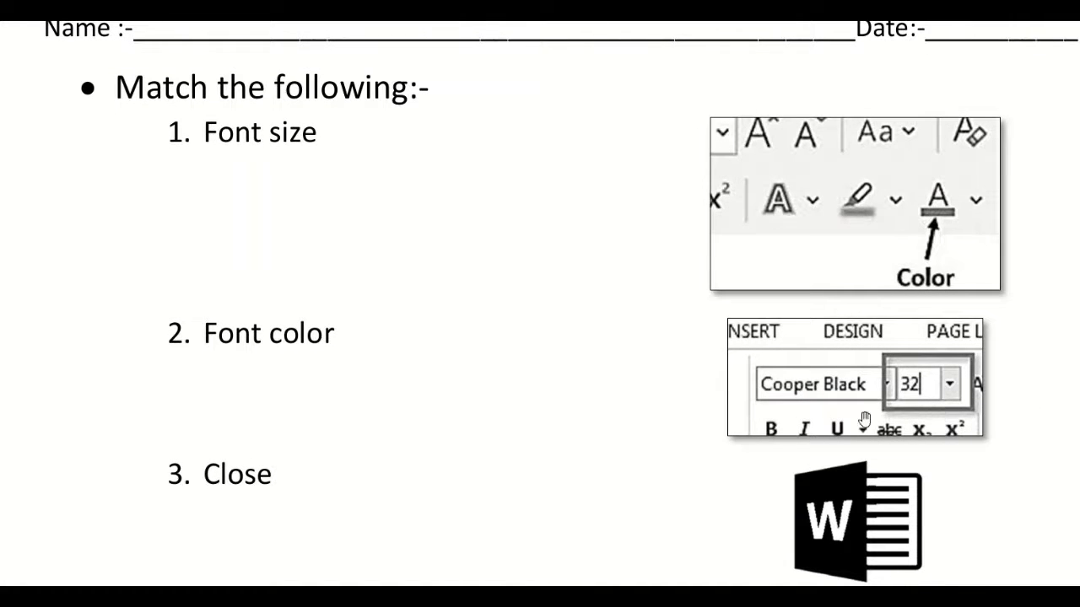
mouse_move(884, 407)
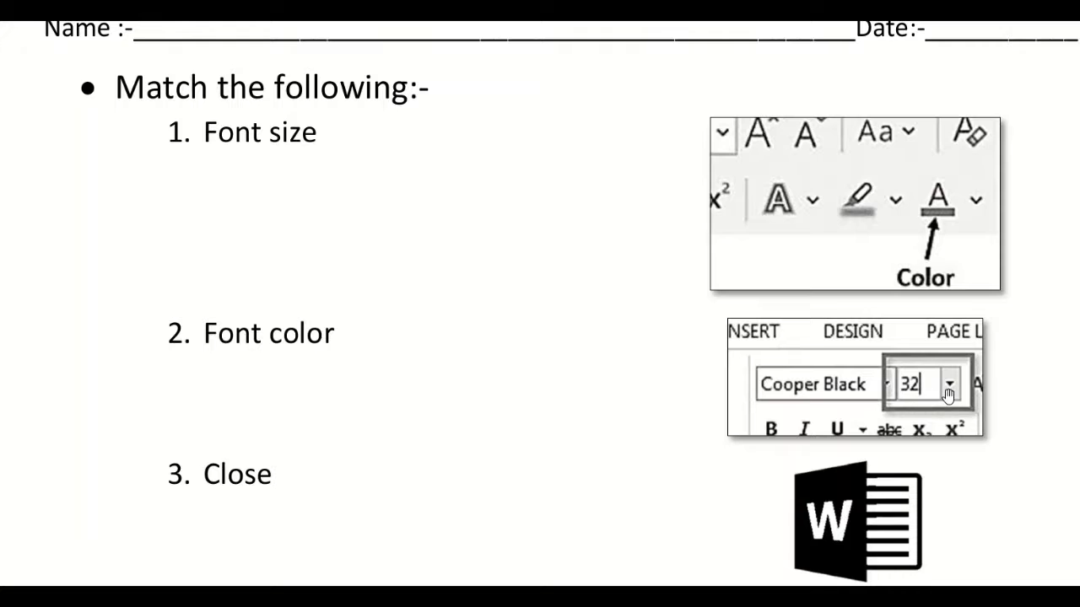
mouse_move(715, 317)
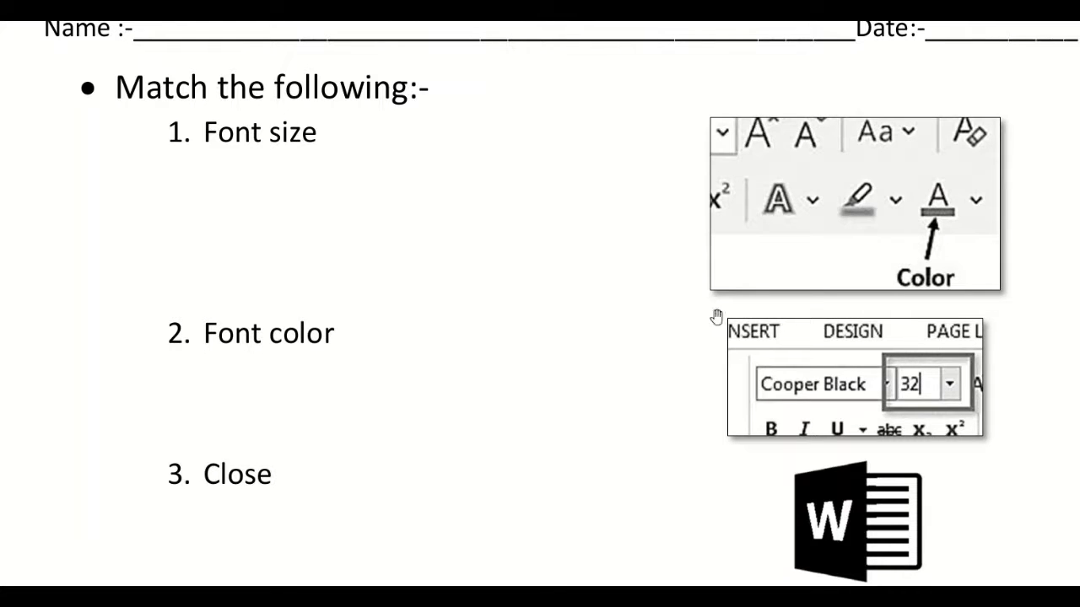
mouse_move(418, 192)
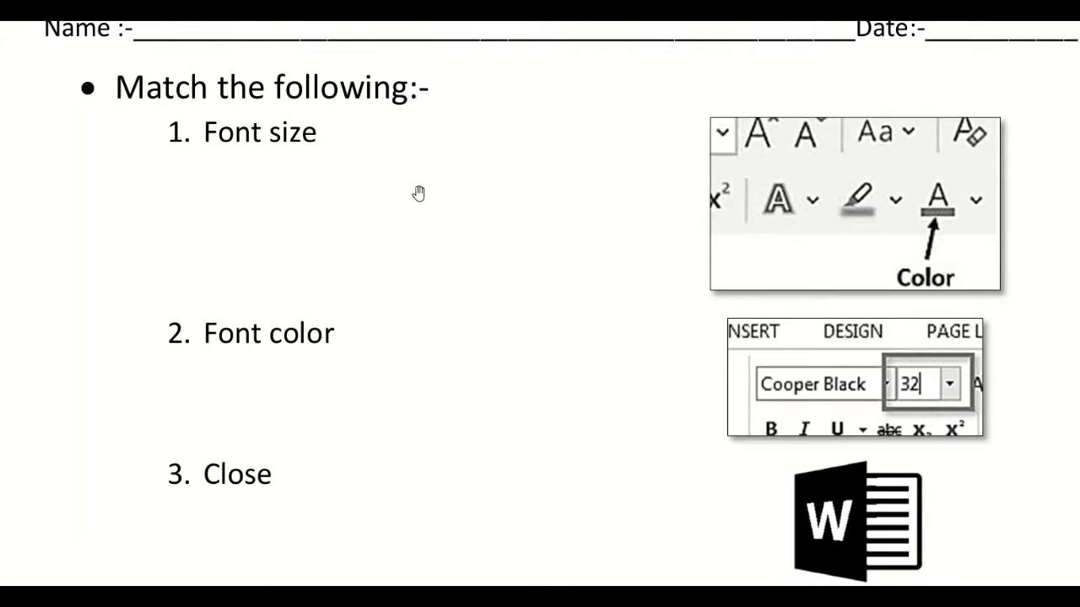
mouse_move(756, 385)
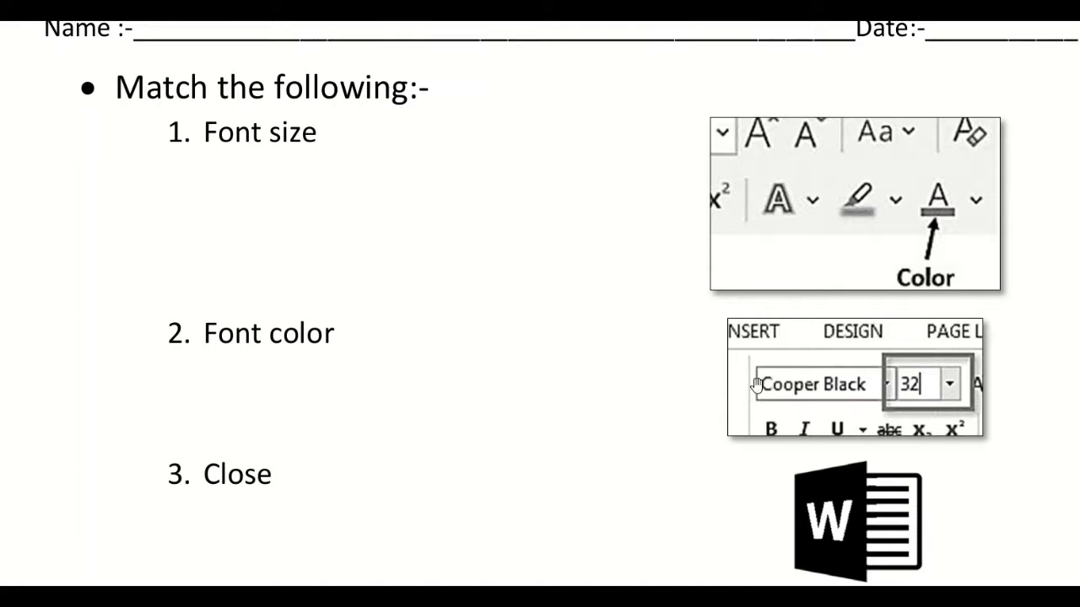
mouse_move(523, 265)
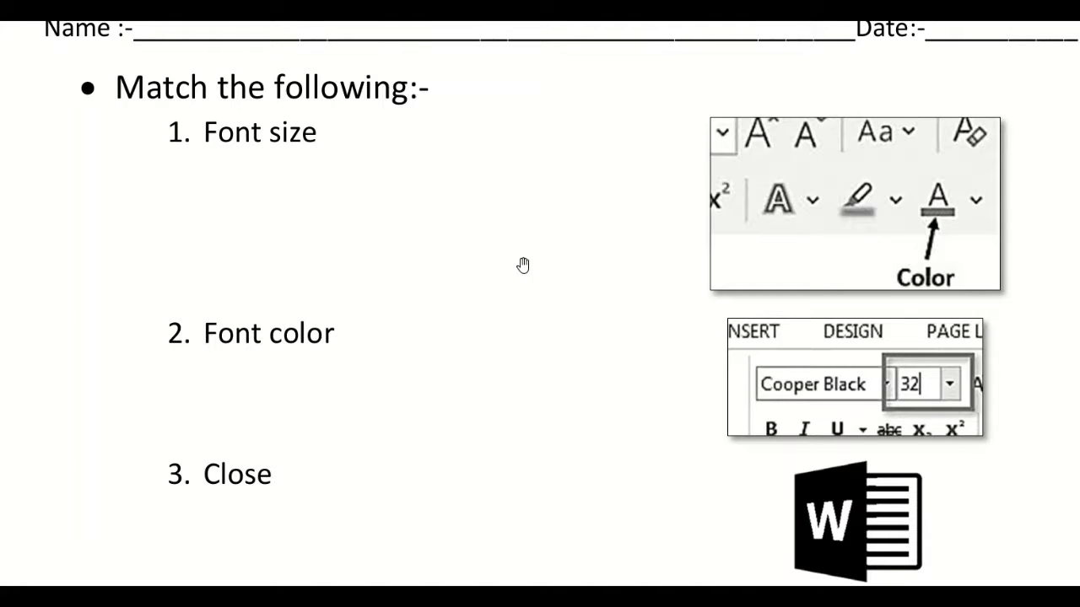
scroll(down, 3)
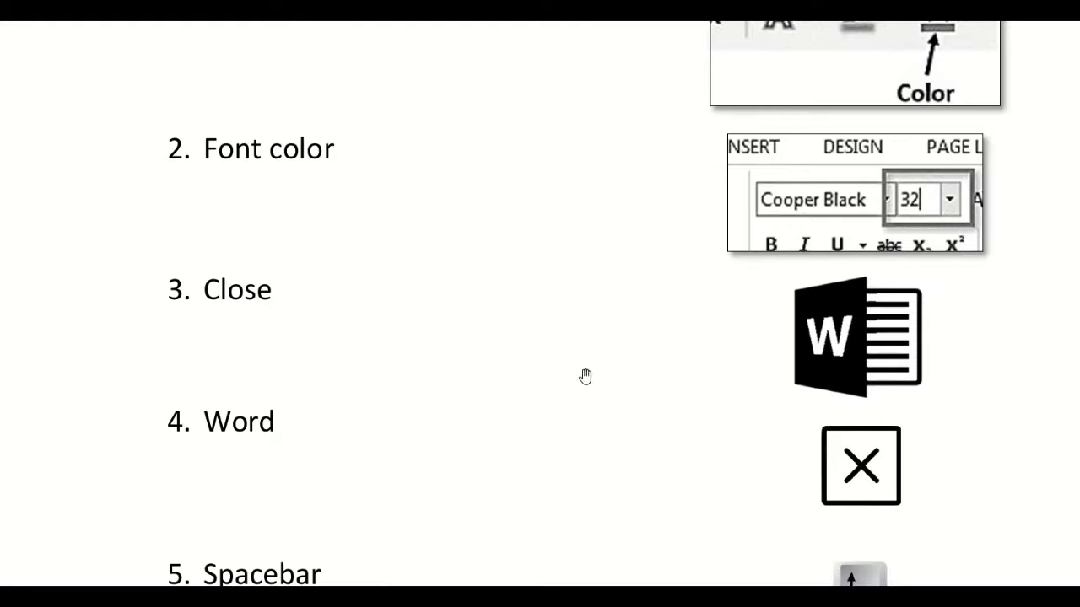